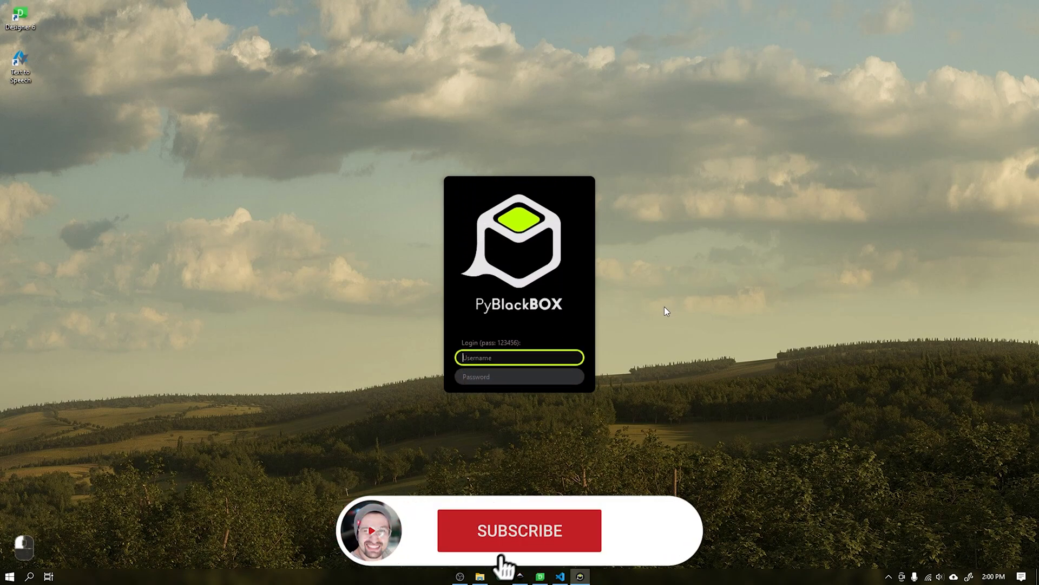
{"action": "type", "text": "wa"}
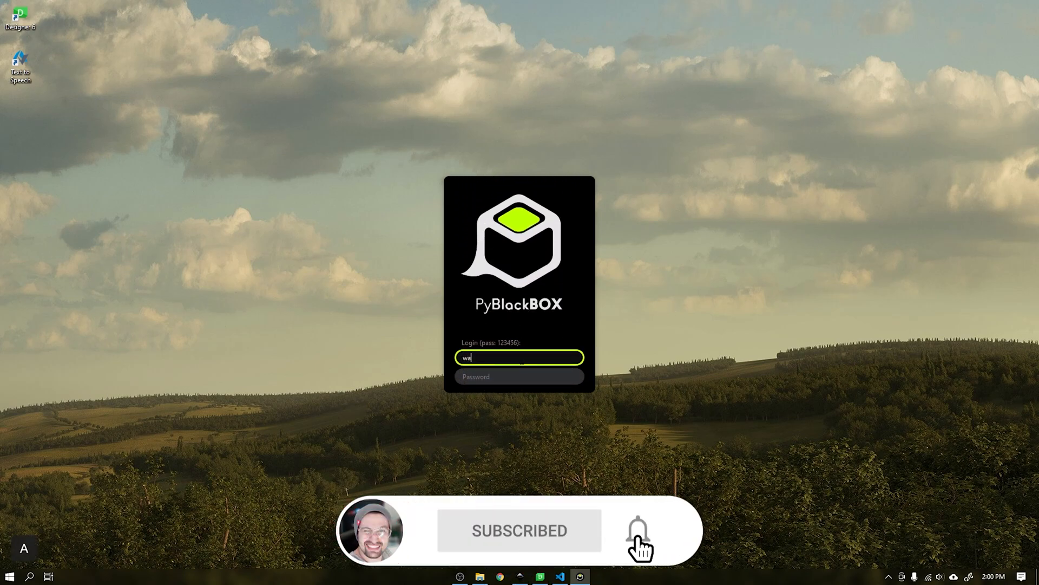
{"action": "type", "text": "nderson"}
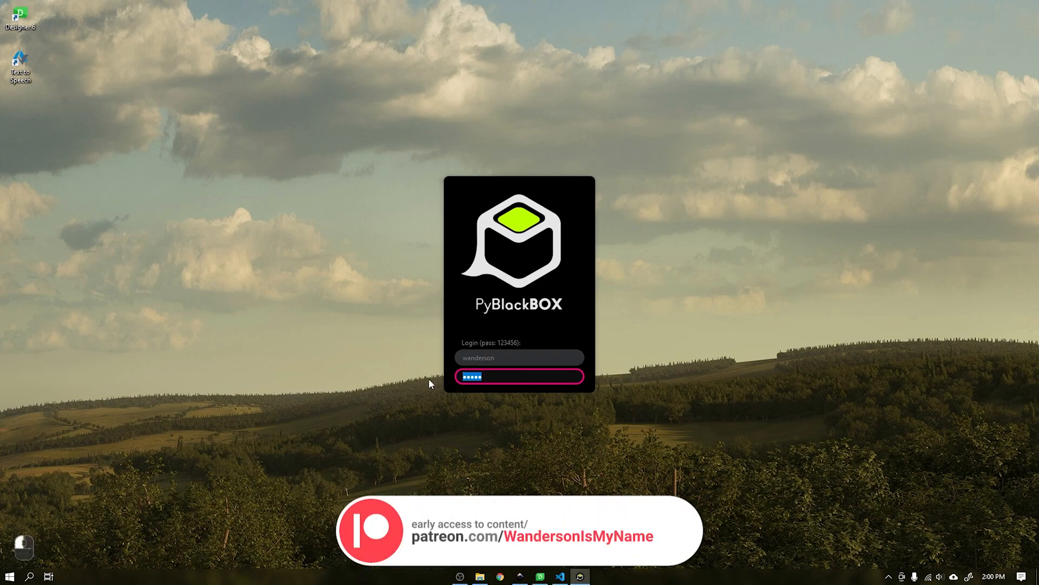
{"action": "type", "text": "6"}
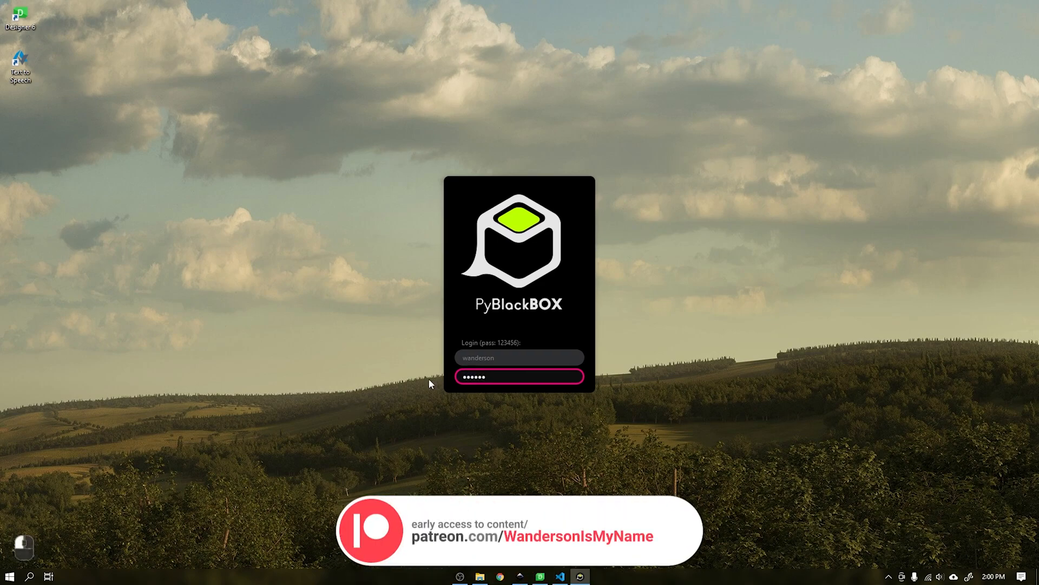
{"action": "key", "text": "Return"}
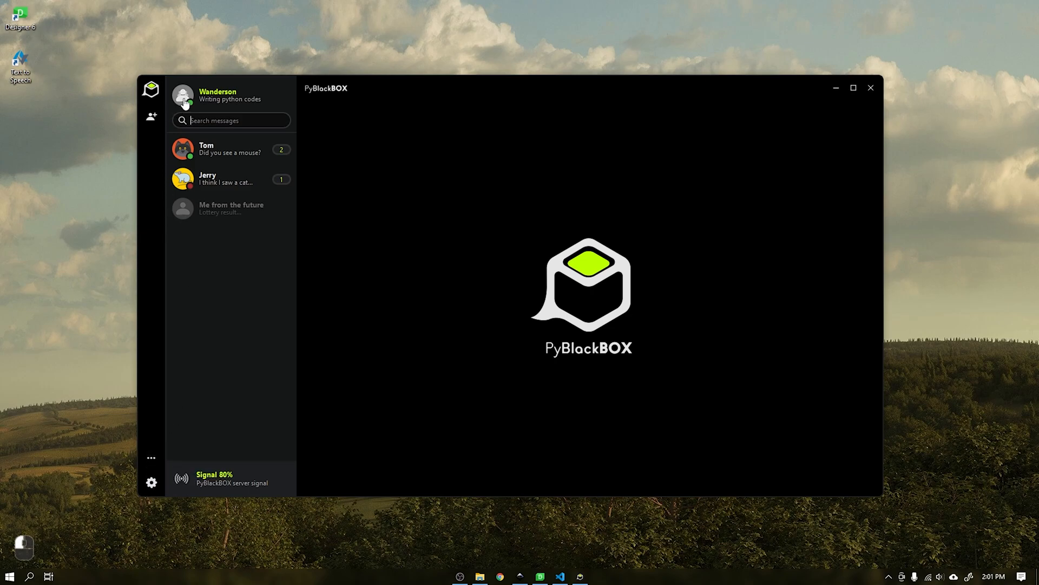
{"action": "mouse_move", "coordinate": [195, 112]}
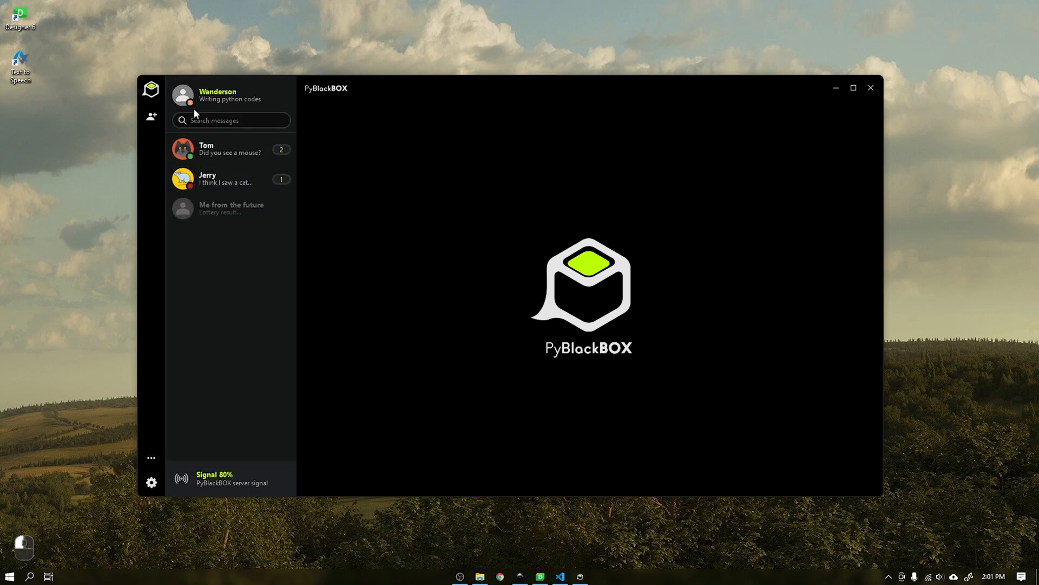
Change the profile status from 'Writing python codes' to 'Test status', then 'Edit status'.
{"action": "left_click", "coordinate": [219, 95]}
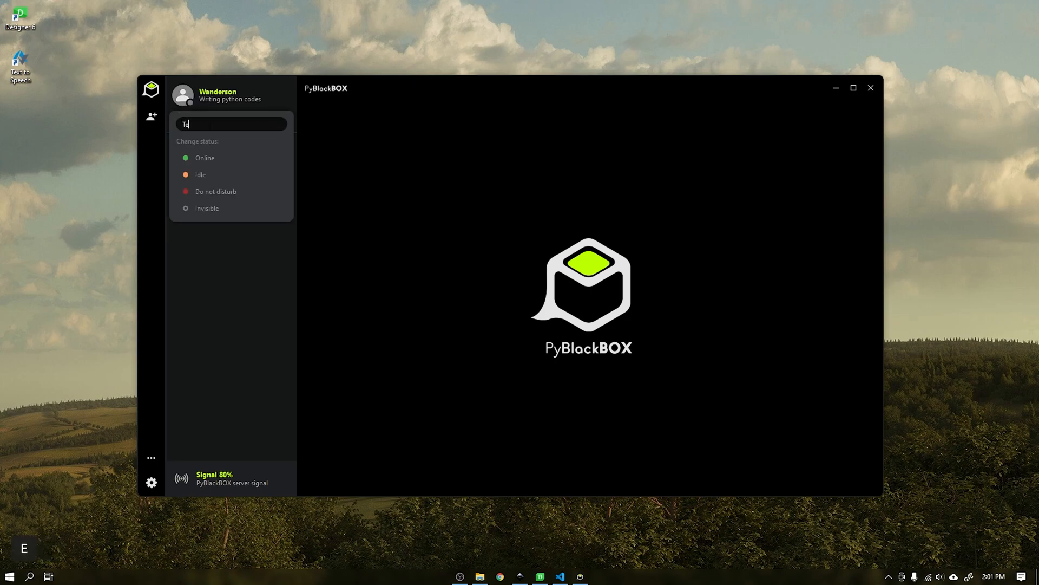
{"action": "key", "text": "Enter"}
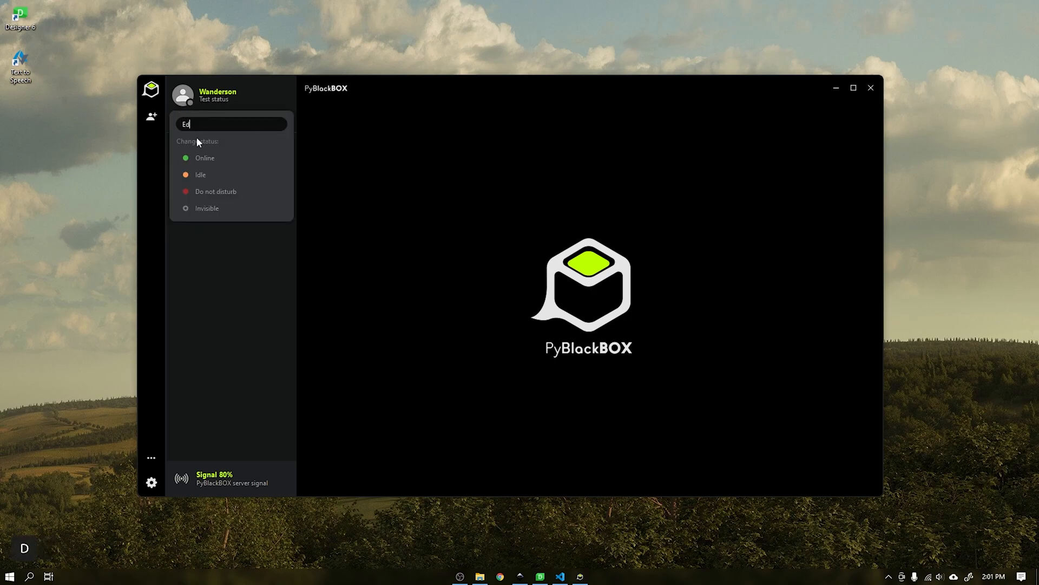
{"action": "type", "text": "it st"}
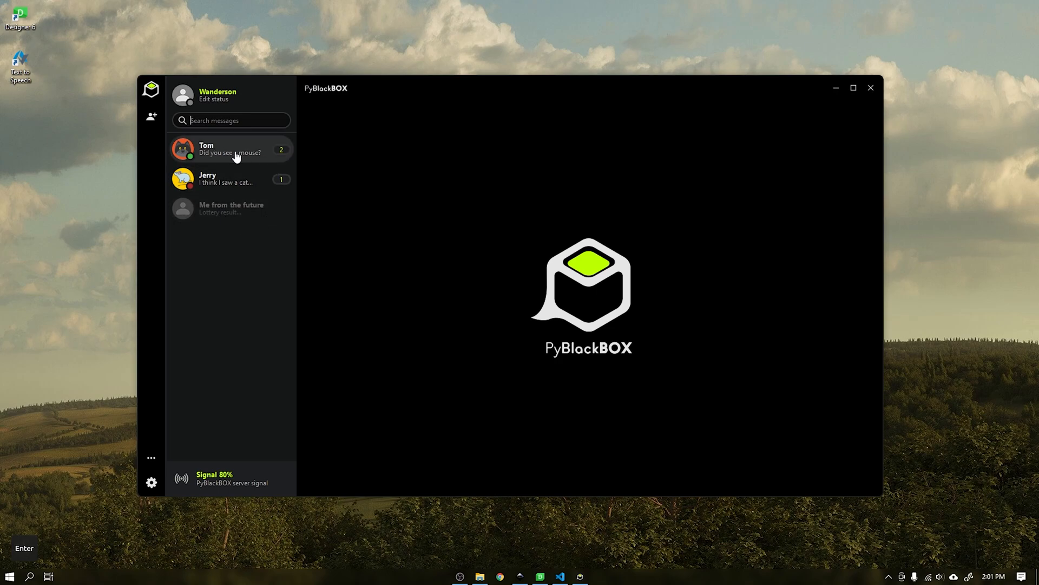
Send Tom the replies Hi, I'm fine, Good and test in his conversation.
{"action": "left_click", "coordinate": [230, 148]}
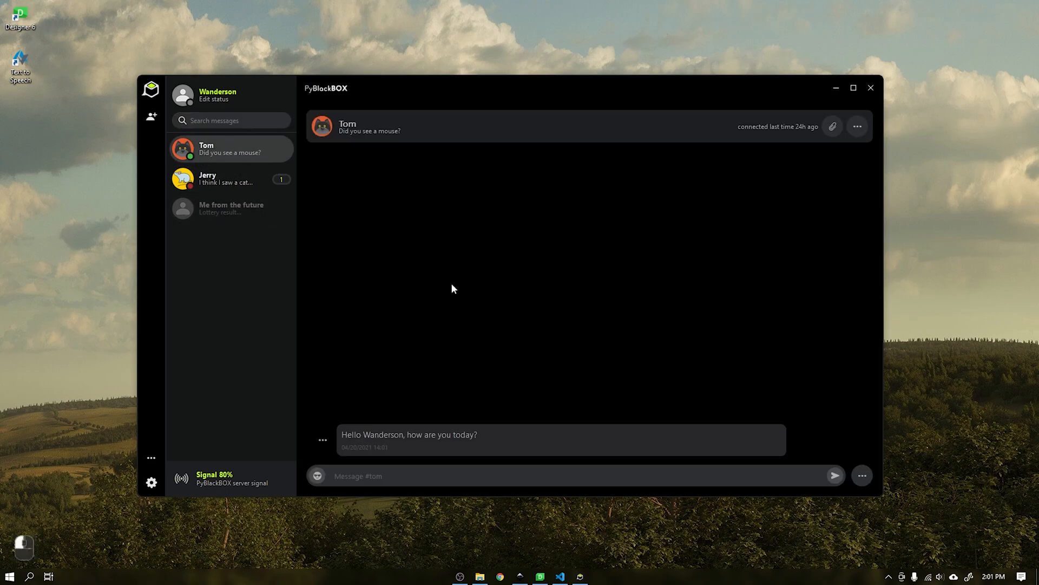
{"action": "mouse_move", "coordinate": [341, 122]}
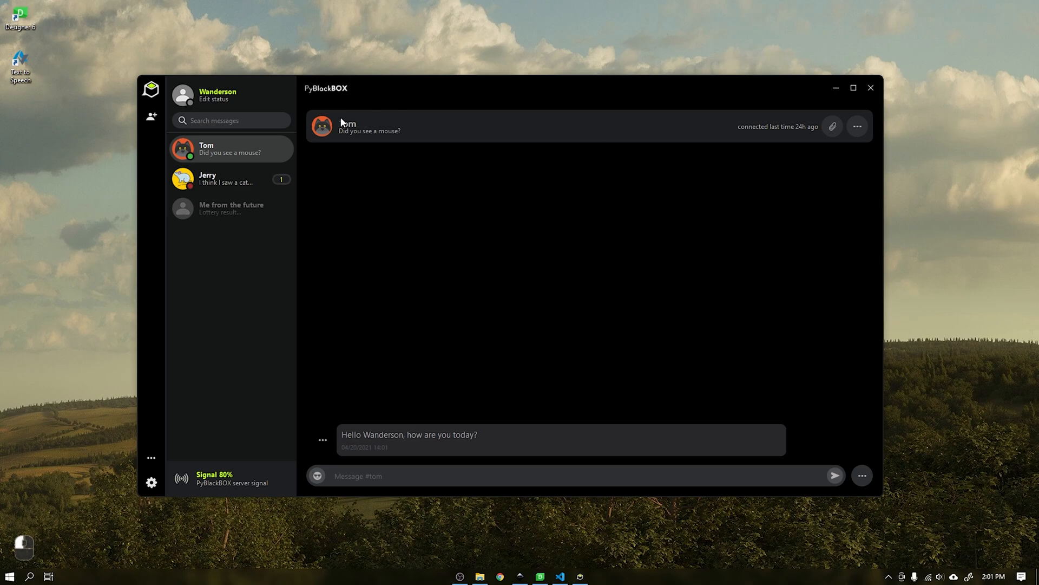
{"action": "type", "text": "Hi"}
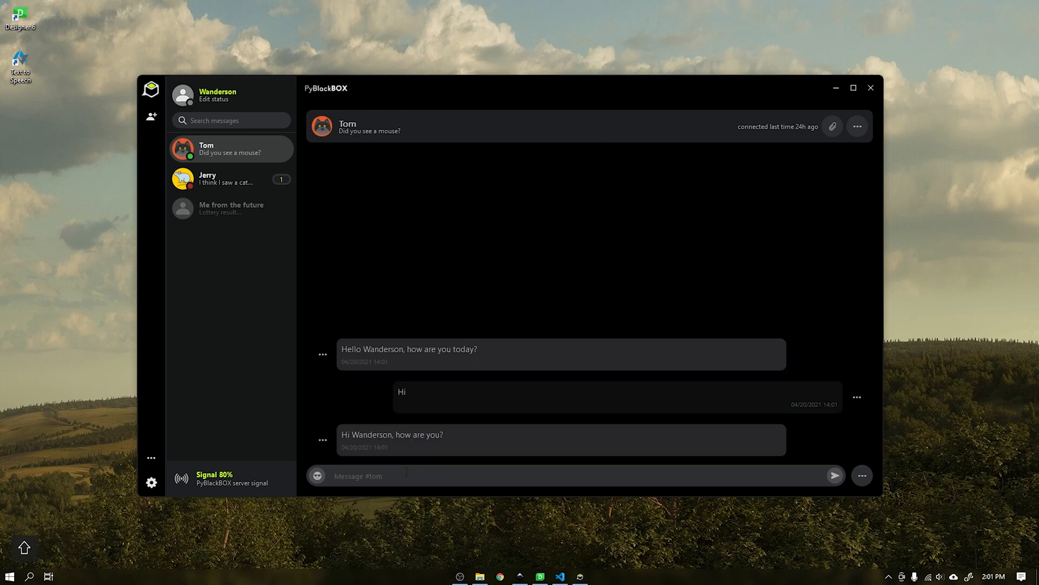
{"action": "left_click", "coordinate": [531, 475]}
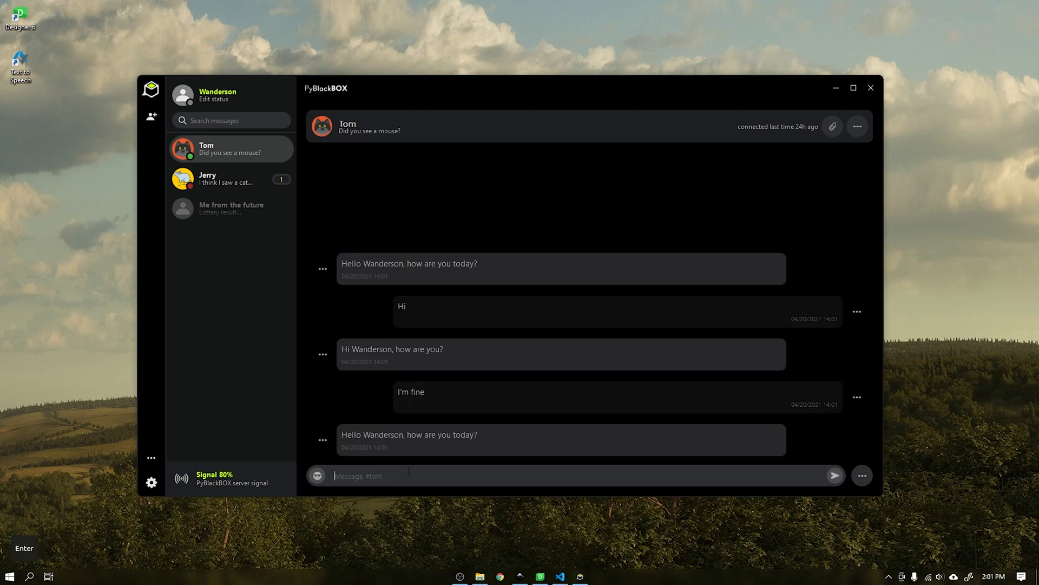
{"action": "mouse_move", "coordinate": [469, 467]}
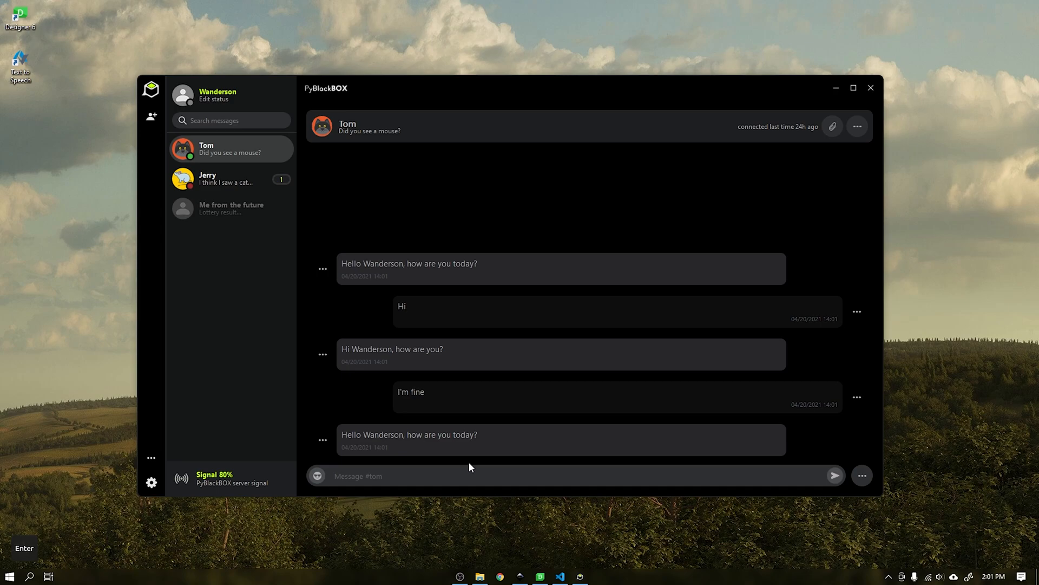
{"action": "type", "text": "Goo"}
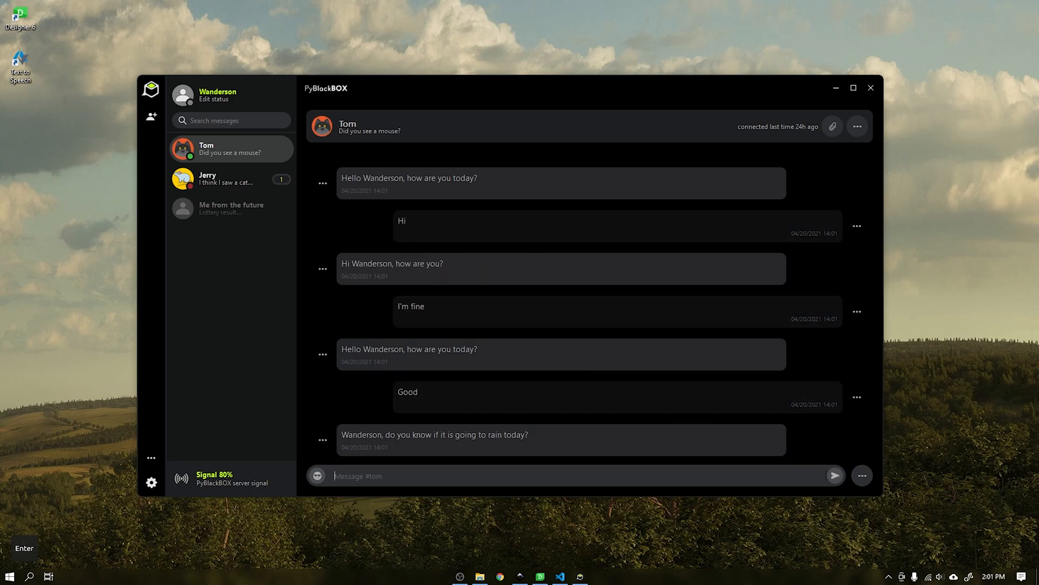
{"action": "type", "text": "test"}
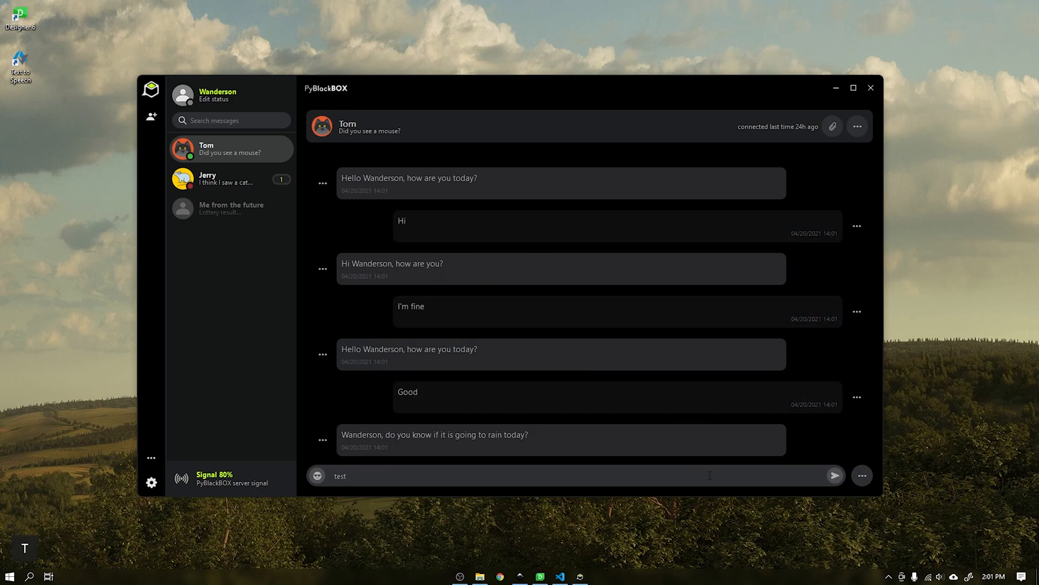
{"action": "left_click", "coordinate": [834, 475]}
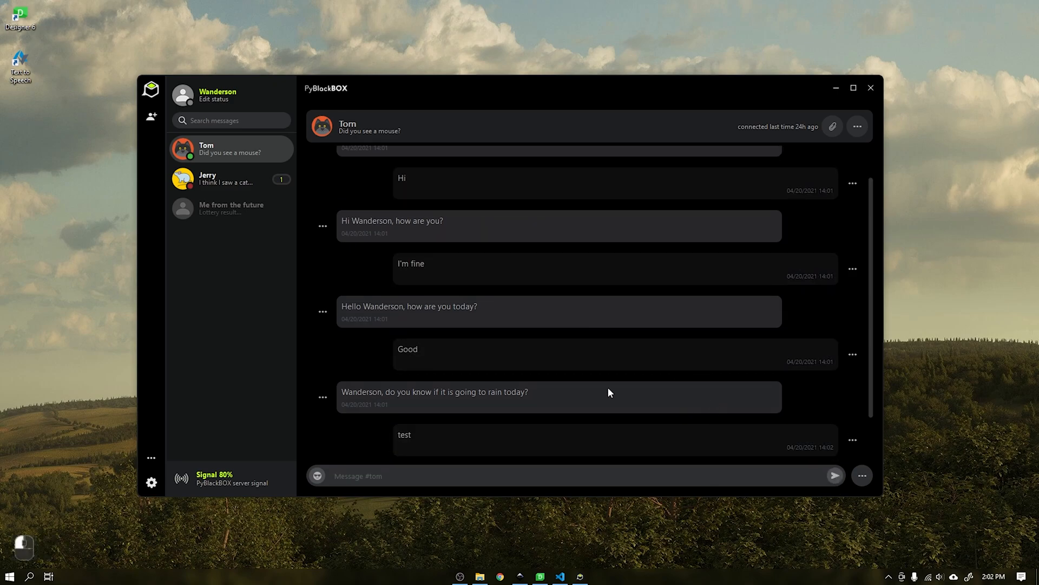
{"action": "mouse_move", "coordinate": [768, 446]}
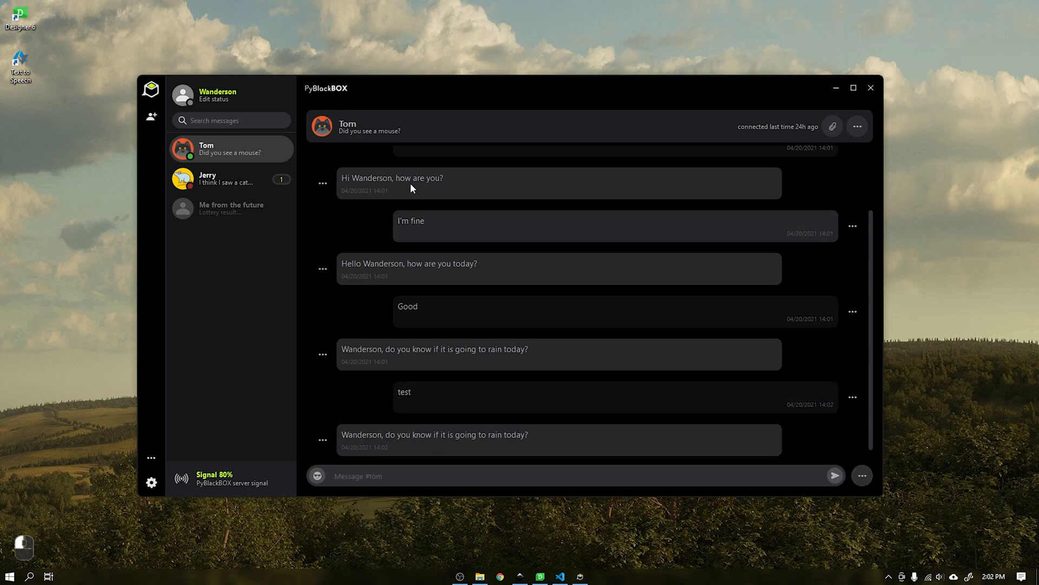
Maximize the chat window.
{"action": "left_click", "coordinate": [853, 87]}
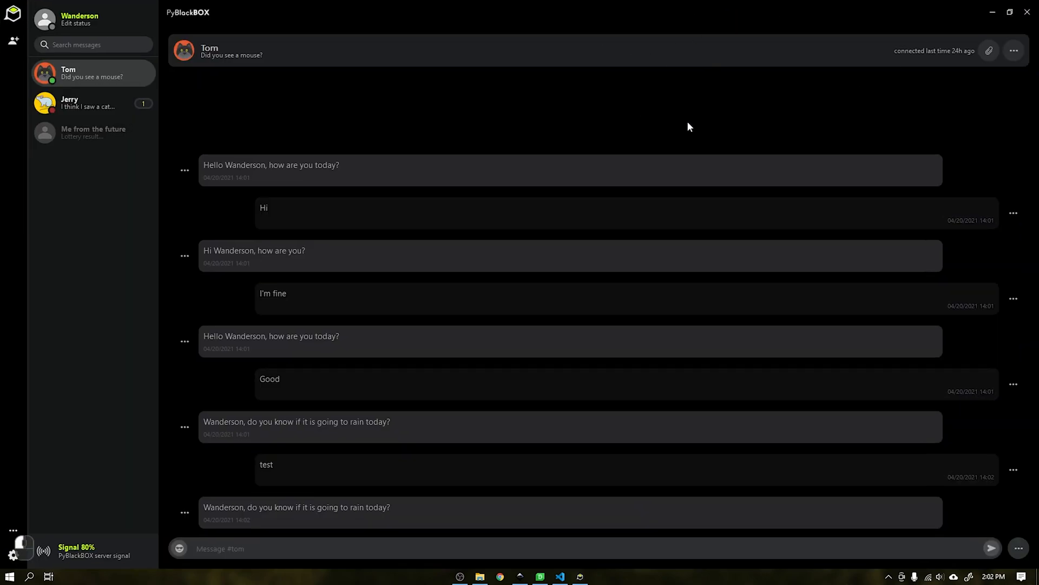
Restore the window to its normal, non-maximized size.
{"action": "left_click", "coordinate": [1011, 12]}
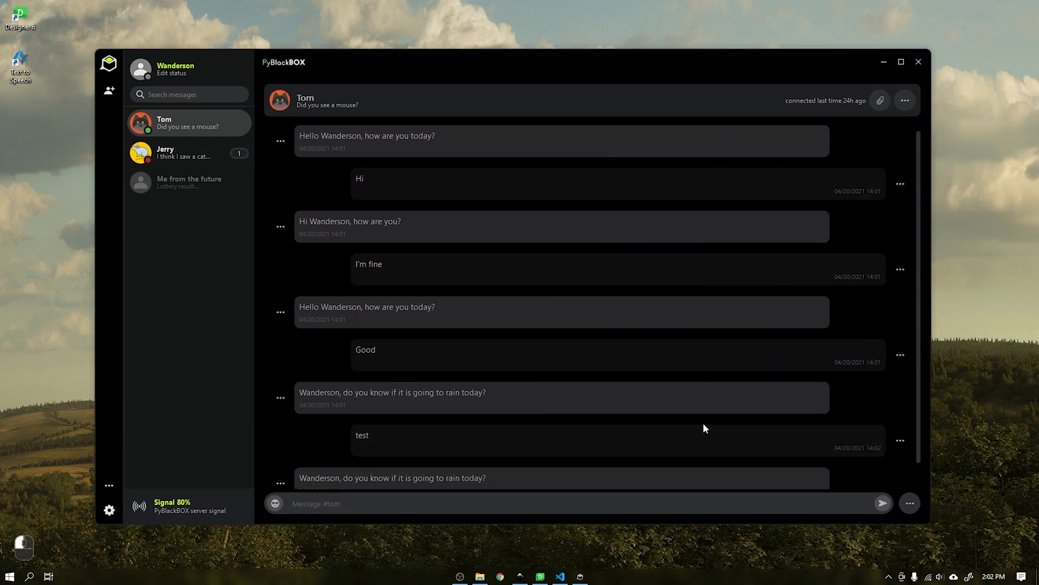
{"action": "mouse_move", "coordinate": [540, 190]}
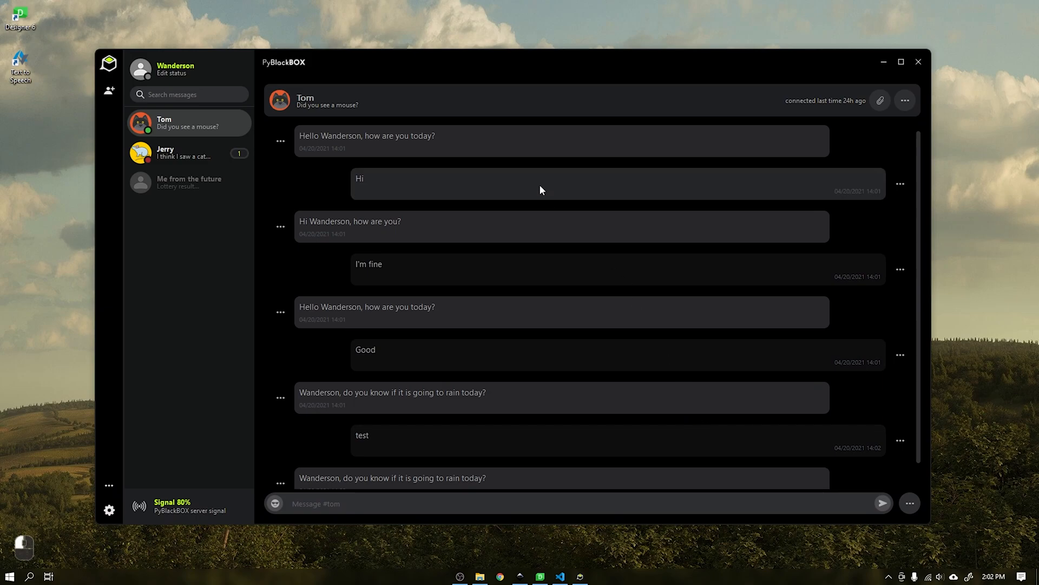
{"action": "mouse_move", "coordinate": [536, 190]}
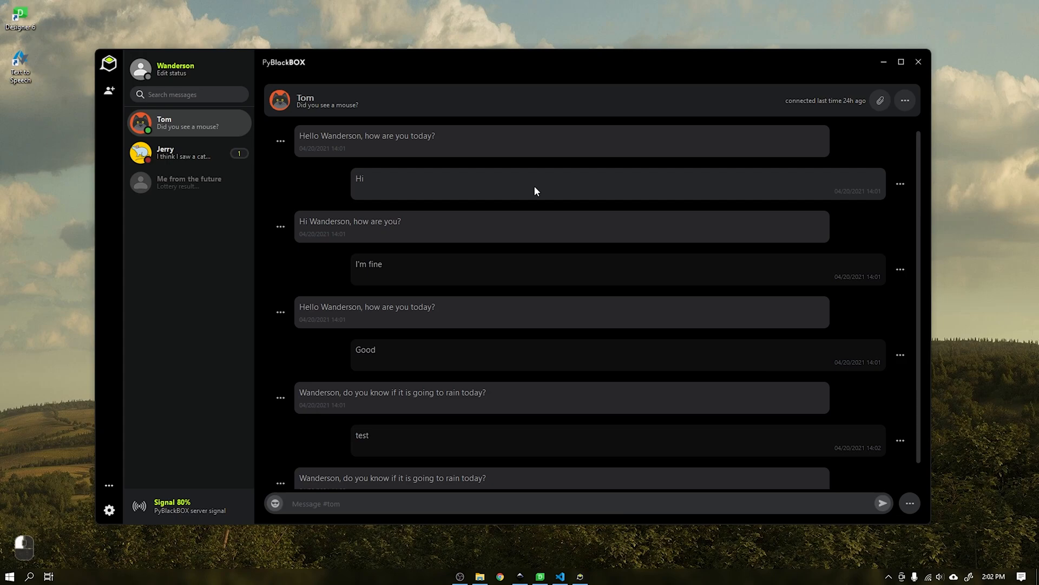
Browse the Jerry, Me from the future and Tom conversations, then switch to Qt Designer.
{"action": "left_click", "coordinate": [189, 152]}
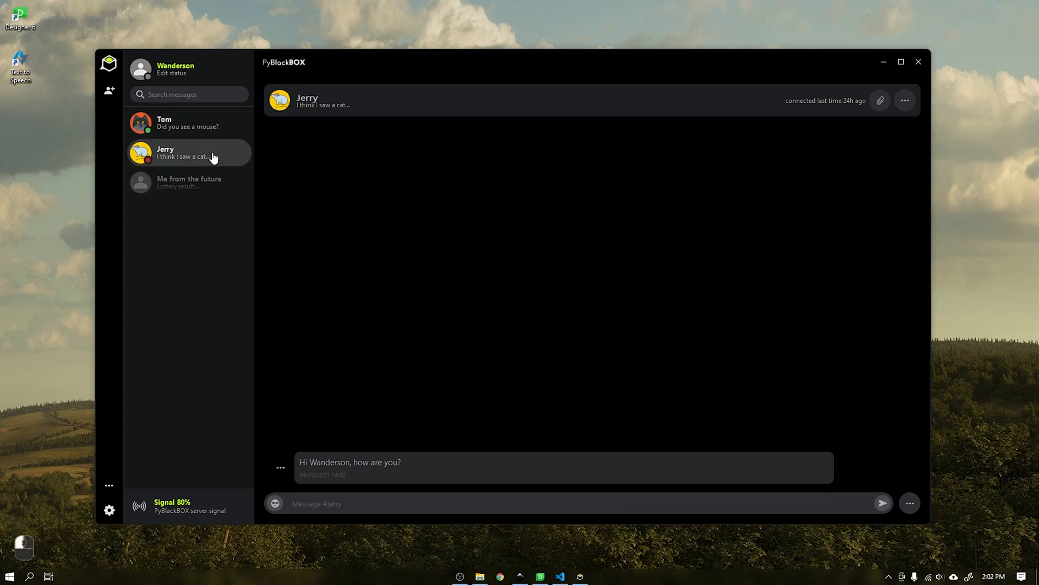
{"action": "left_click", "coordinate": [189, 181]}
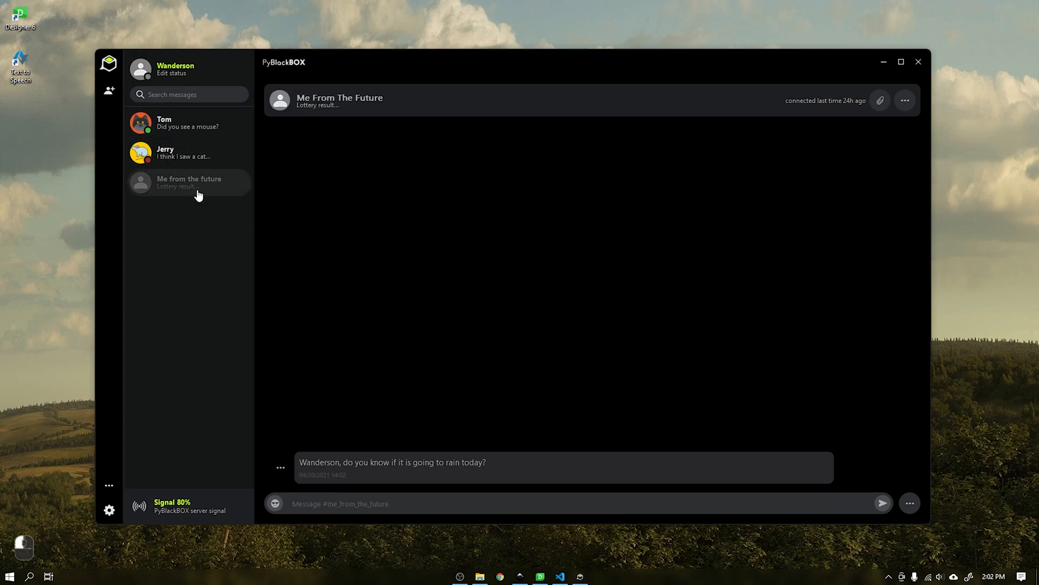
{"action": "left_click", "coordinate": [188, 123]}
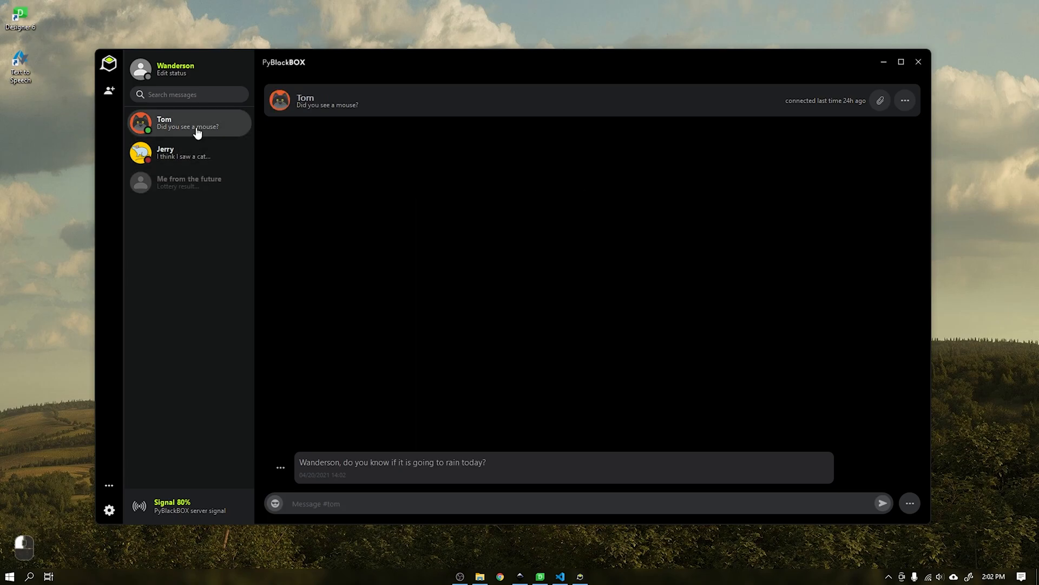
{"action": "left_click", "coordinate": [189, 181]}
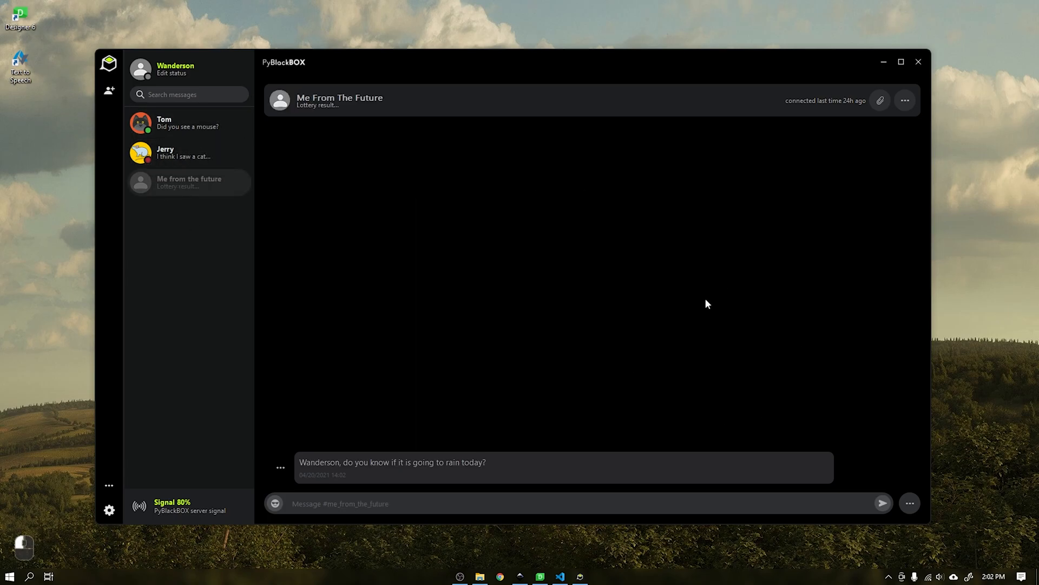
{"action": "left_click", "coordinate": [540, 575]}
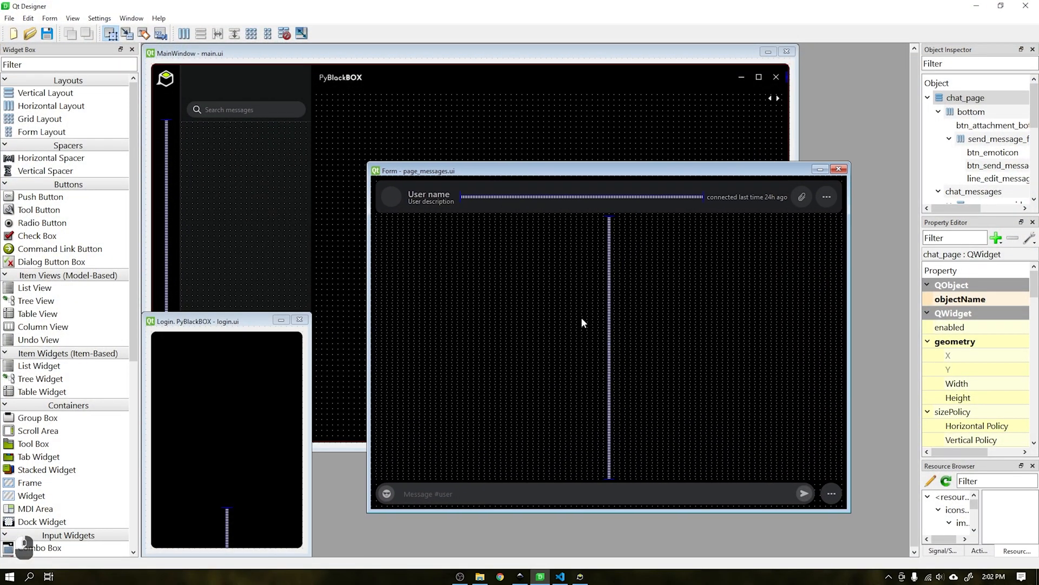
Set the login form frame's Y geometry to -32, save login.ui and switch to Inkscape.
{"action": "left_click", "coordinate": [225, 321]}
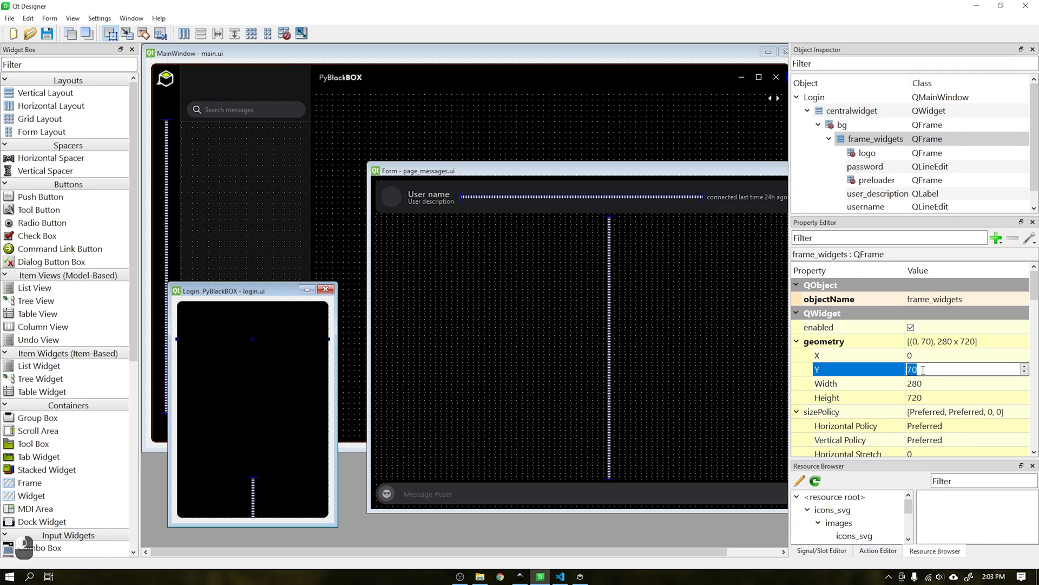
{"action": "type", "text": "-32"}
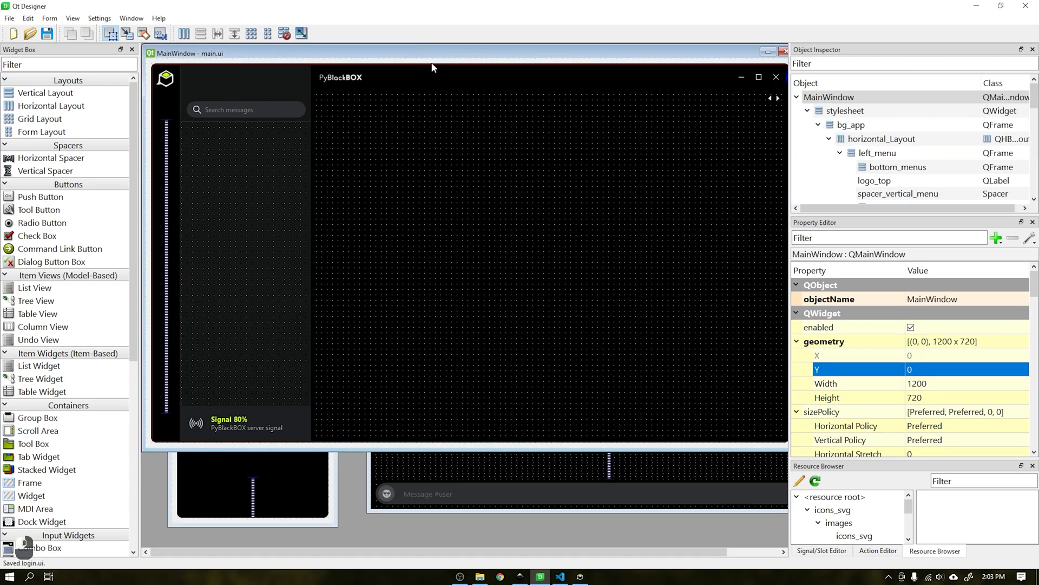
{"action": "mouse_move", "coordinate": [985, 36]}
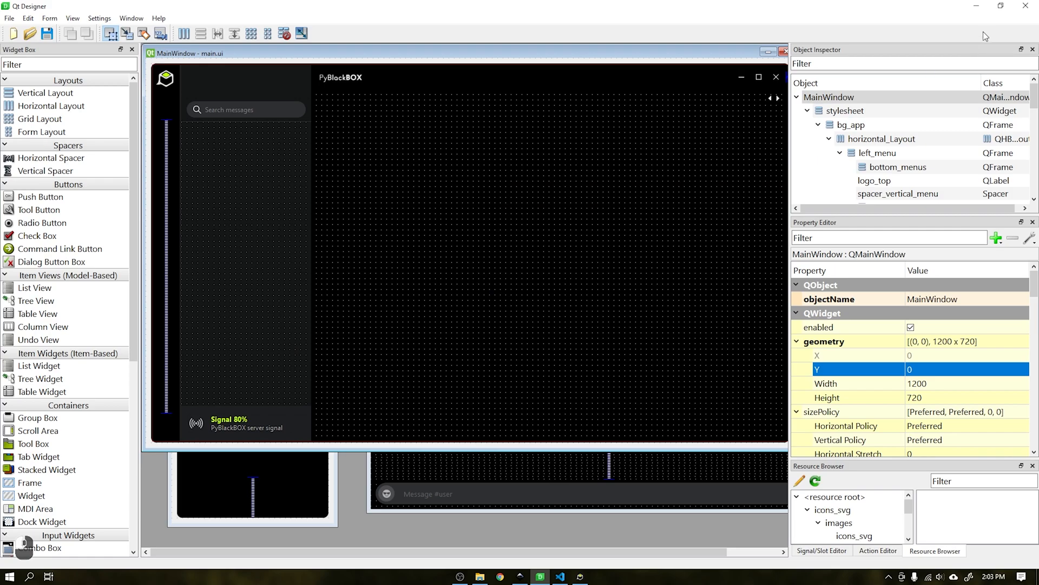
{"action": "left_click", "coordinate": [580, 576]}
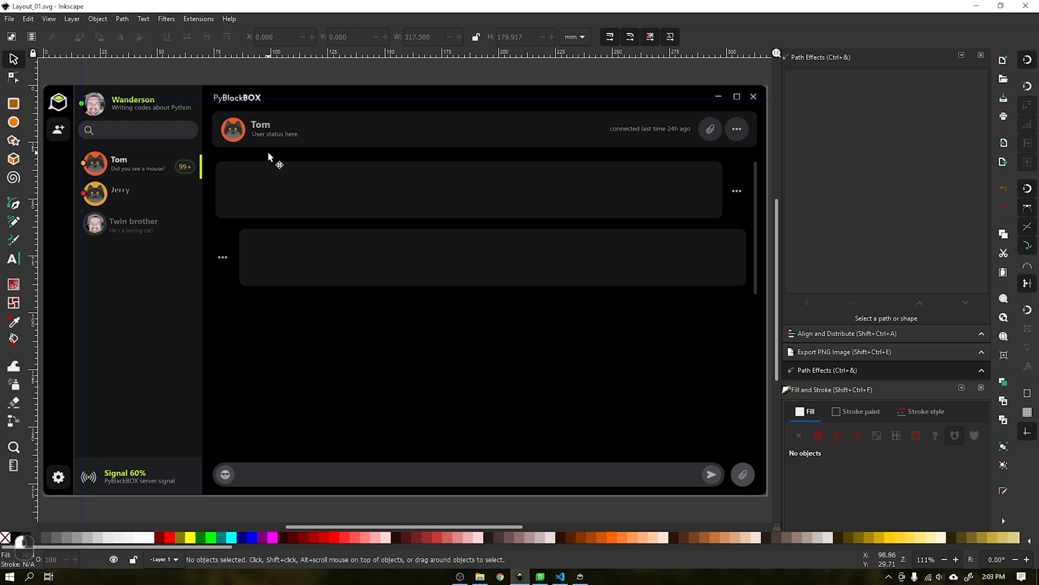
{"action": "mouse_move", "coordinate": [292, 161]}
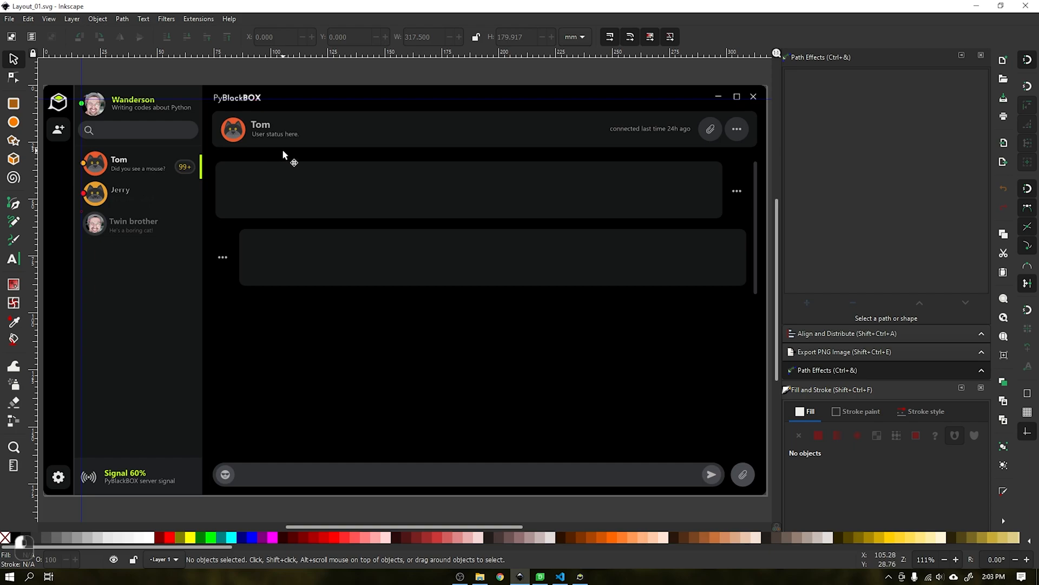
{"action": "mouse_move", "coordinate": [411, 410]}
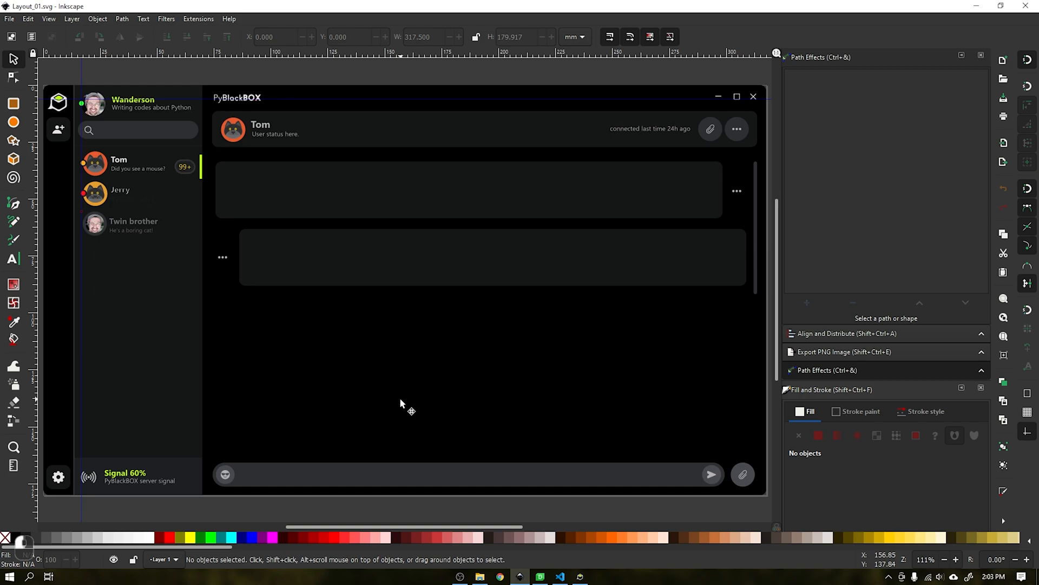
{"action": "mouse_move", "coordinate": [412, 407]}
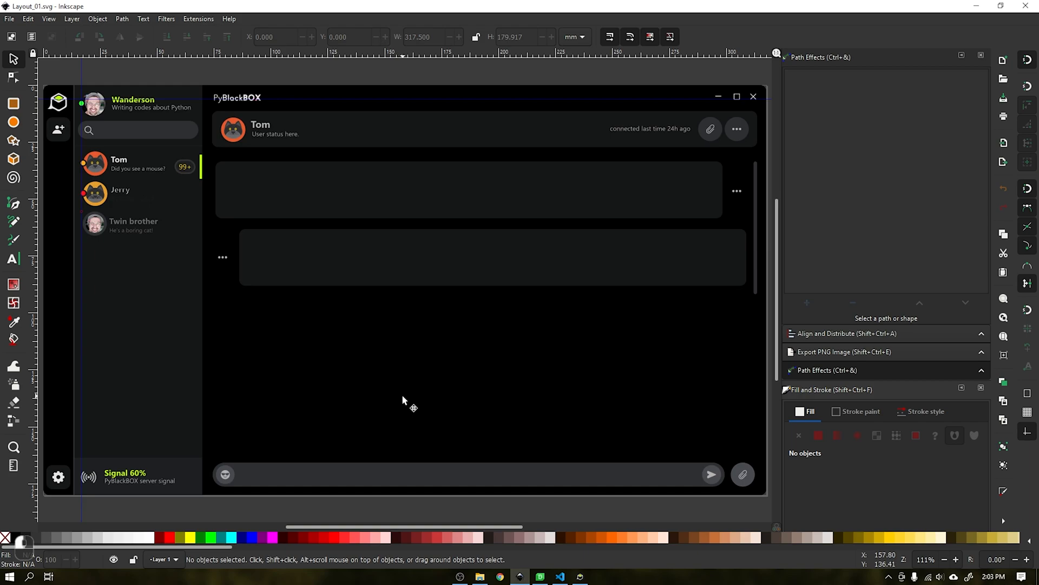
{"action": "mouse_move", "coordinate": [988, 20]}
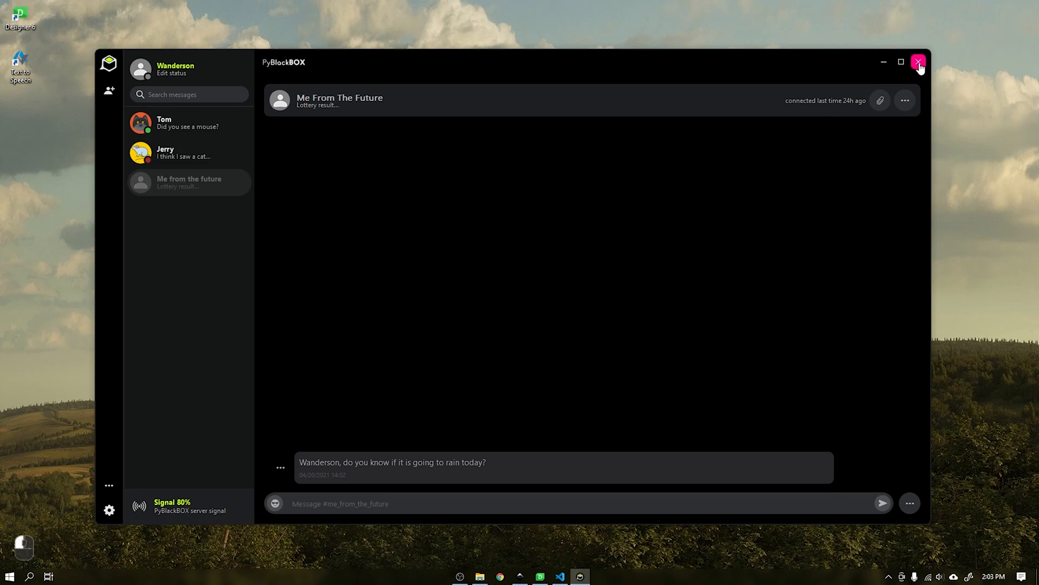
Close the running PyBlackBOX window and return to main.py in VS Code.
{"action": "left_click", "coordinate": [919, 62]}
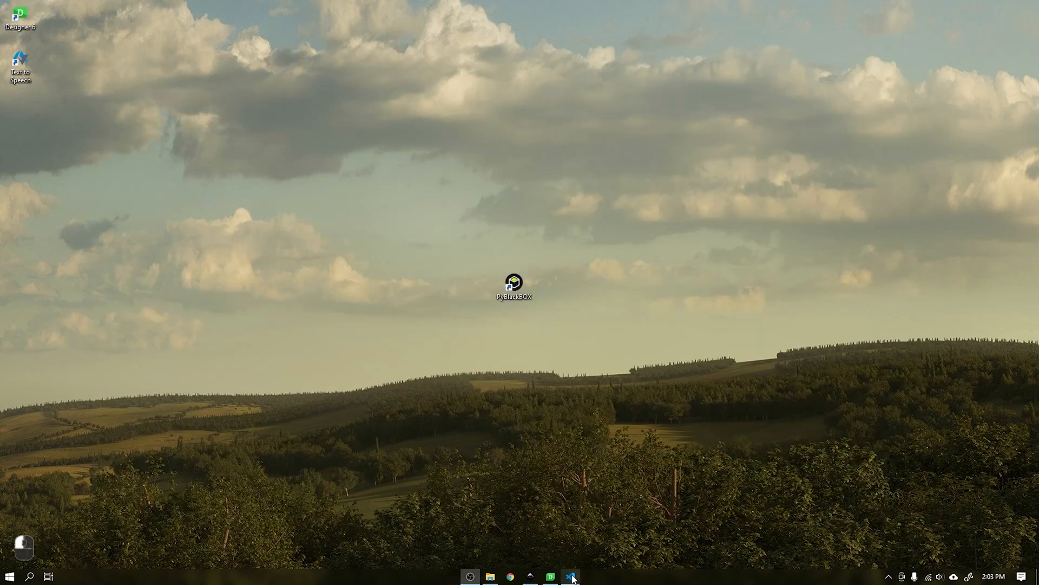
{"action": "left_click", "coordinate": [569, 575]}
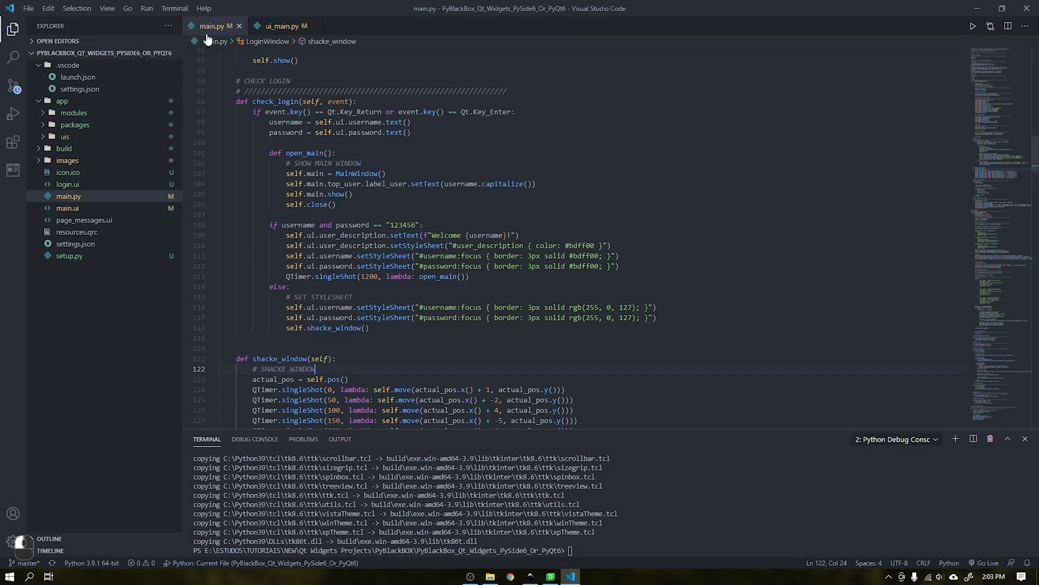
Set the startup size in settings.json to 1400 wide and relaunch the app to check it.
{"action": "key", "text": "F5"}
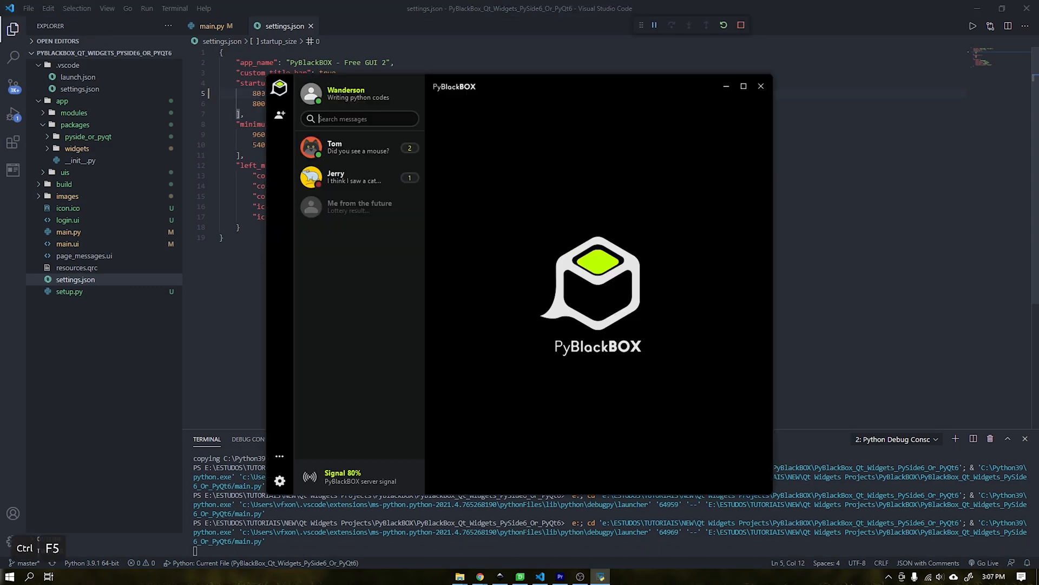
{"action": "left_click", "coordinate": [760, 87]}
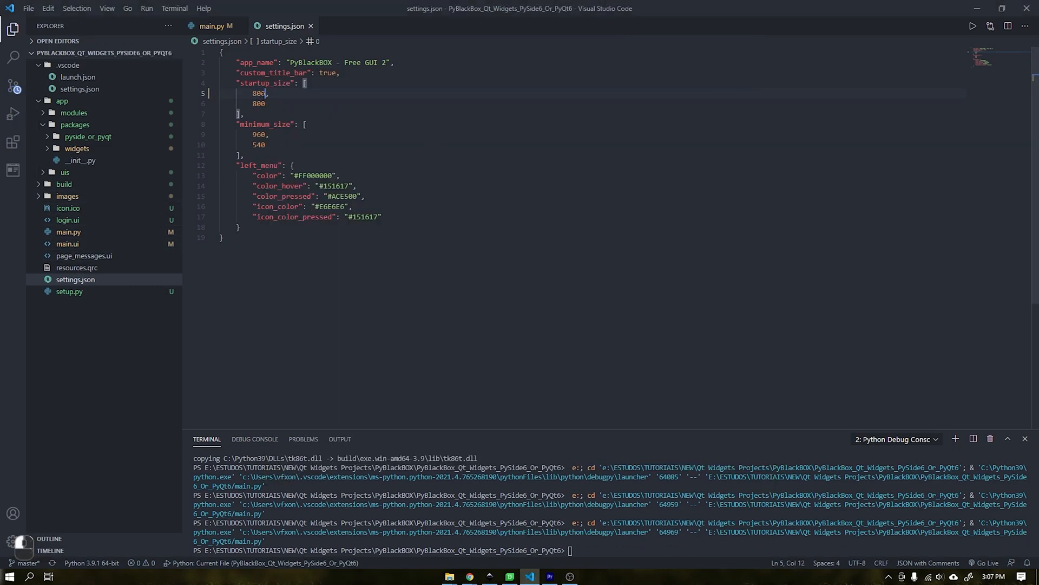
{"action": "type", "text": "1400"}
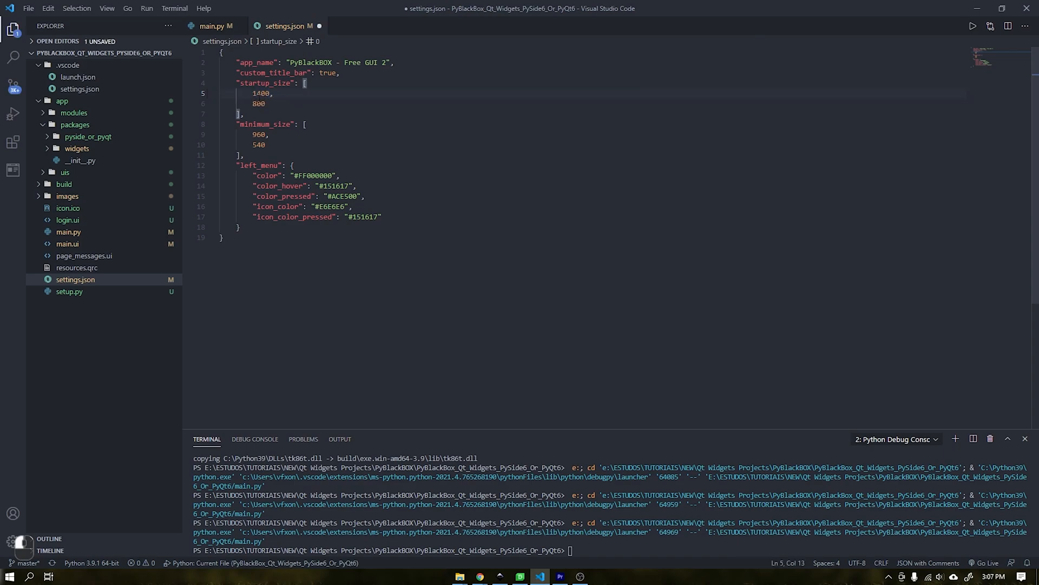
{"action": "type", "text": "700"}
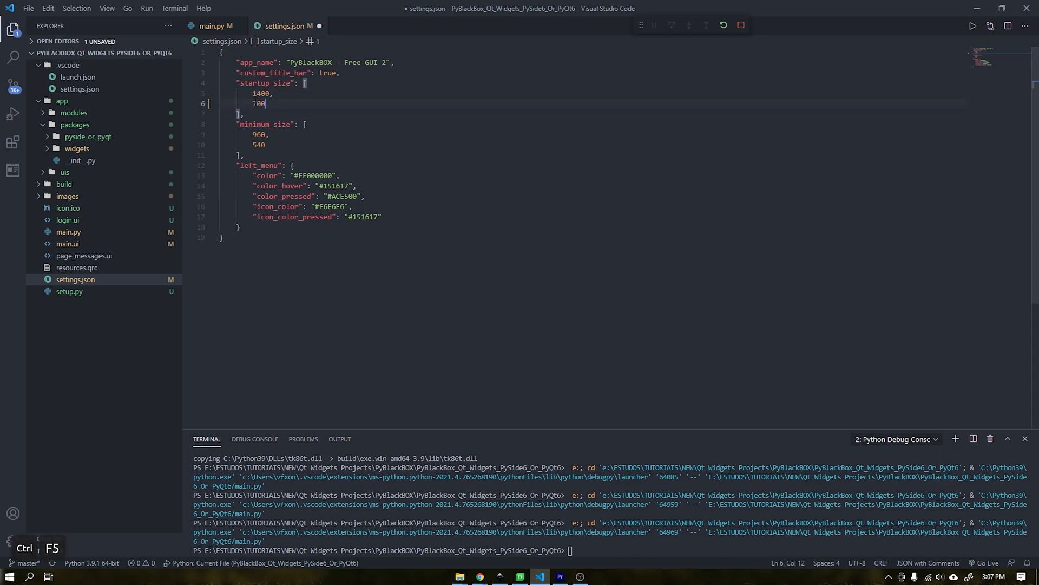
{"action": "key", "text": "F5"}
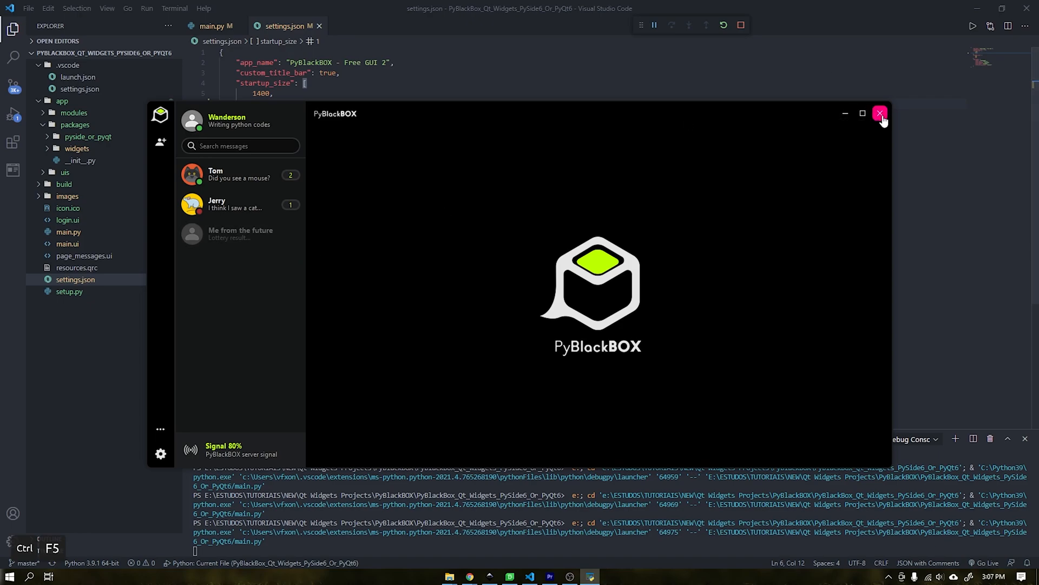
{"action": "left_click", "coordinate": [881, 114]}
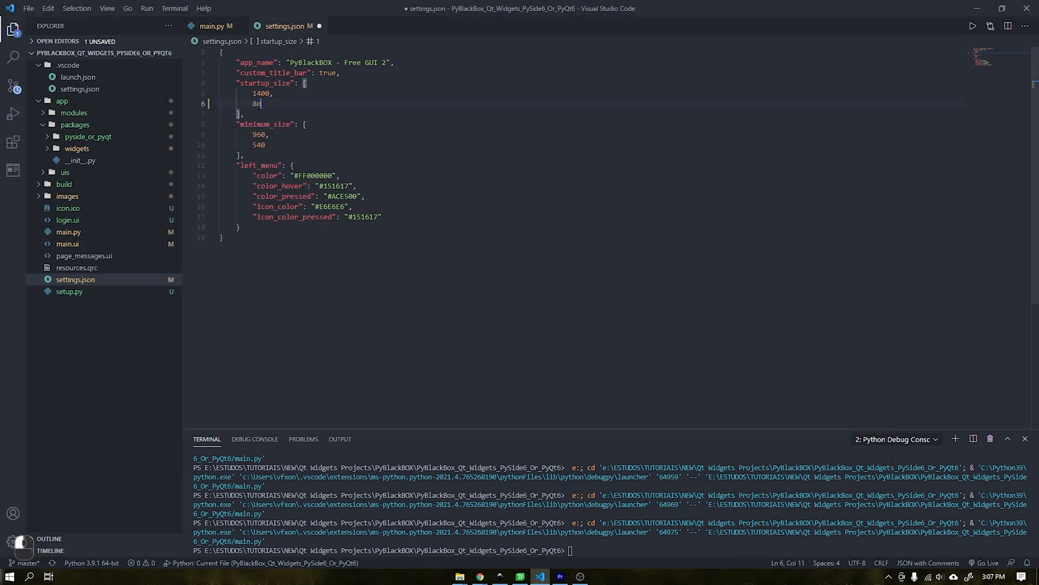
Set the height to 800 and the left-menu colour to red, then run the app to preview it.
{"action": "type", "text": "00"}
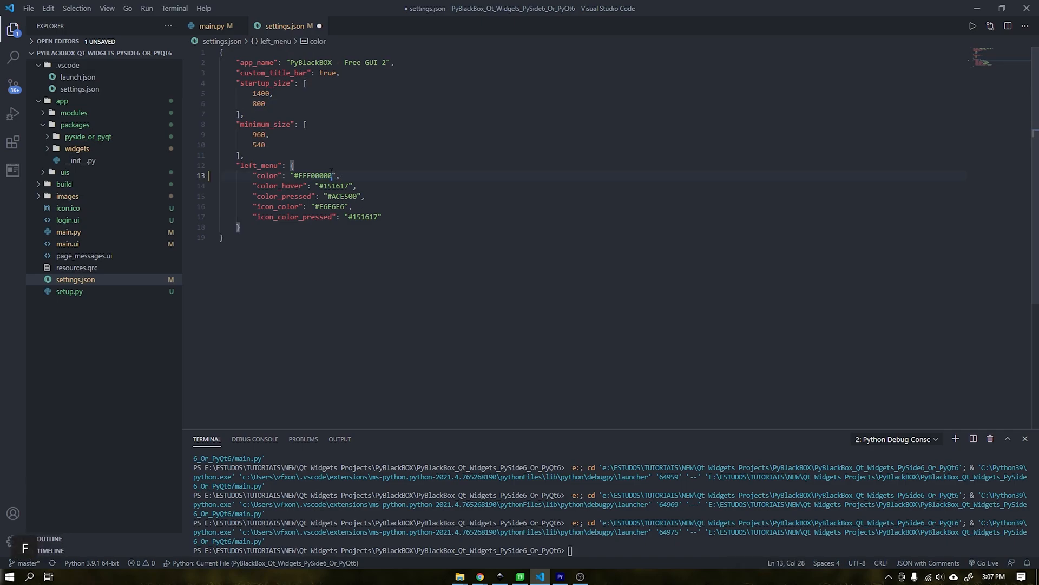
{"action": "key", "text": "F5"}
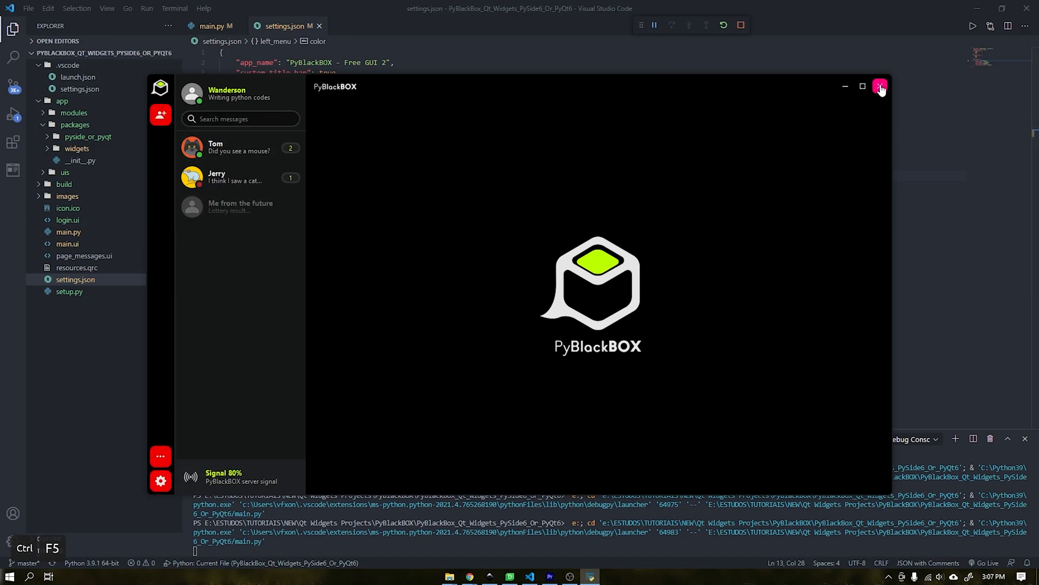
Close the preview, collapse the widgets package folder and launch the app again.
{"action": "left_click", "coordinate": [880, 87]}
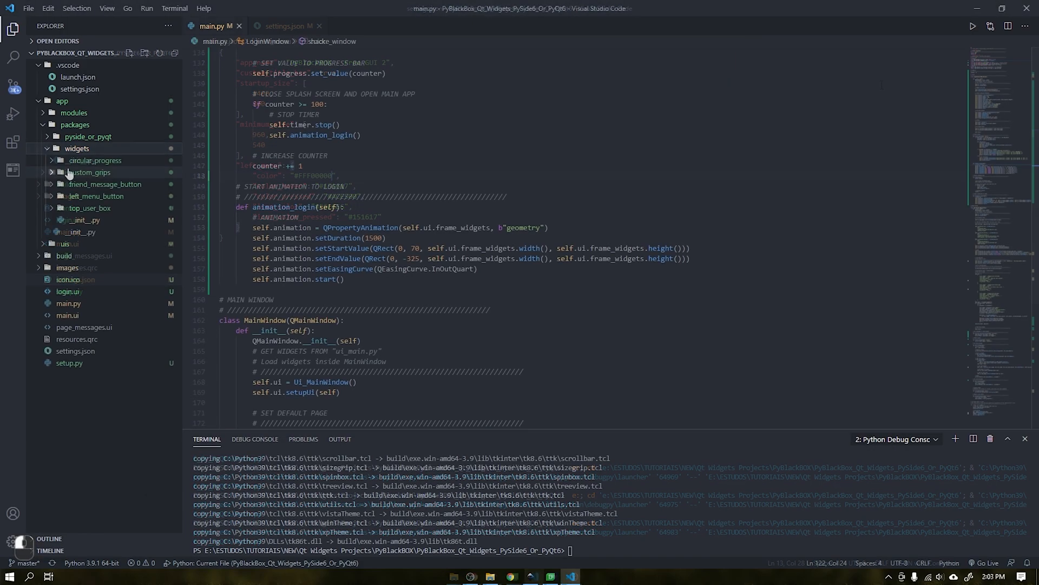
{"action": "left_click", "coordinate": [319, 26]}
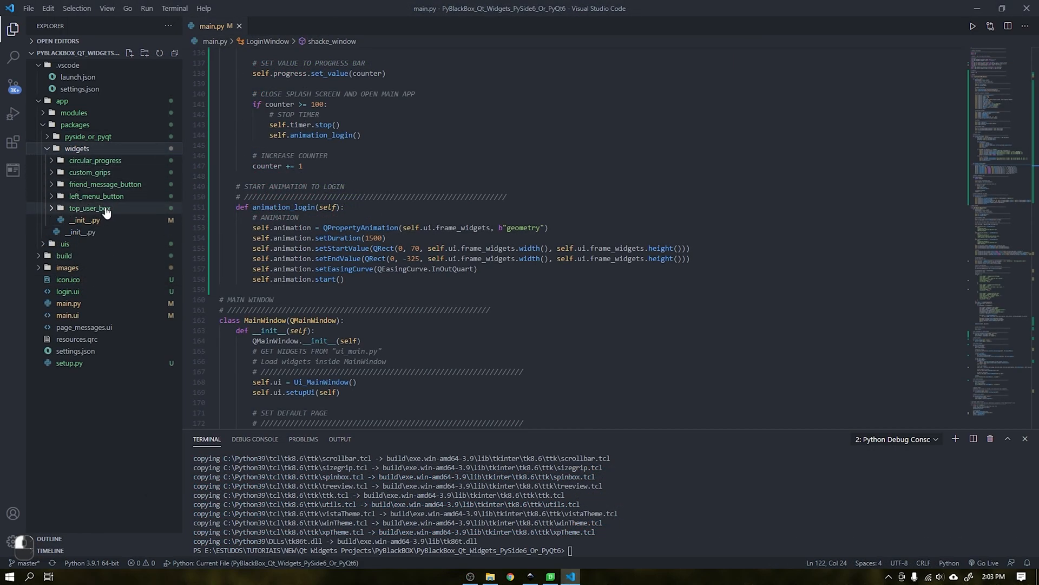
{"action": "mouse_move", "coordinate": [79, 201]}
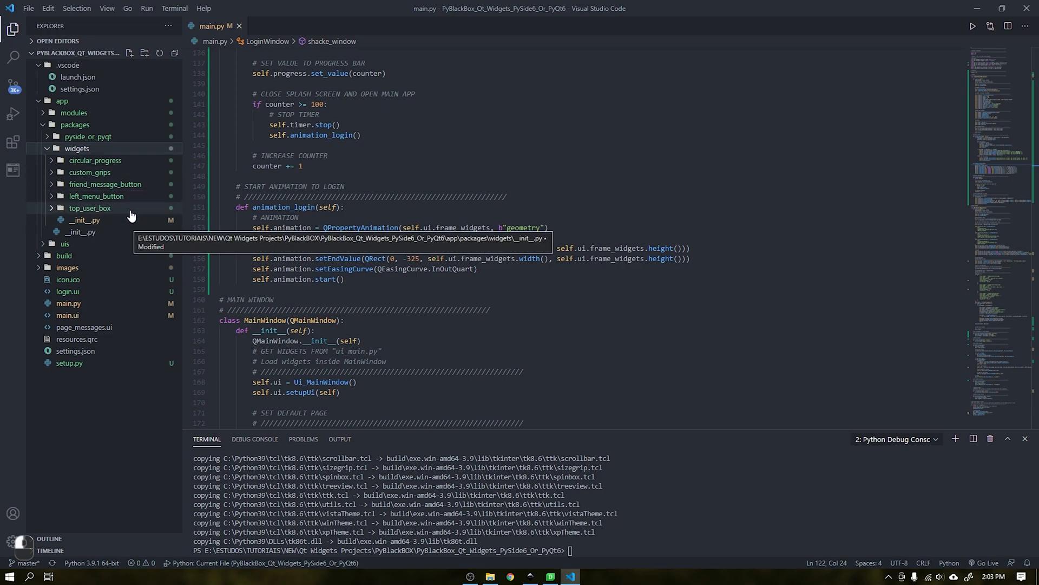
{"action": "left_click", "coordinate": [76, 148]}
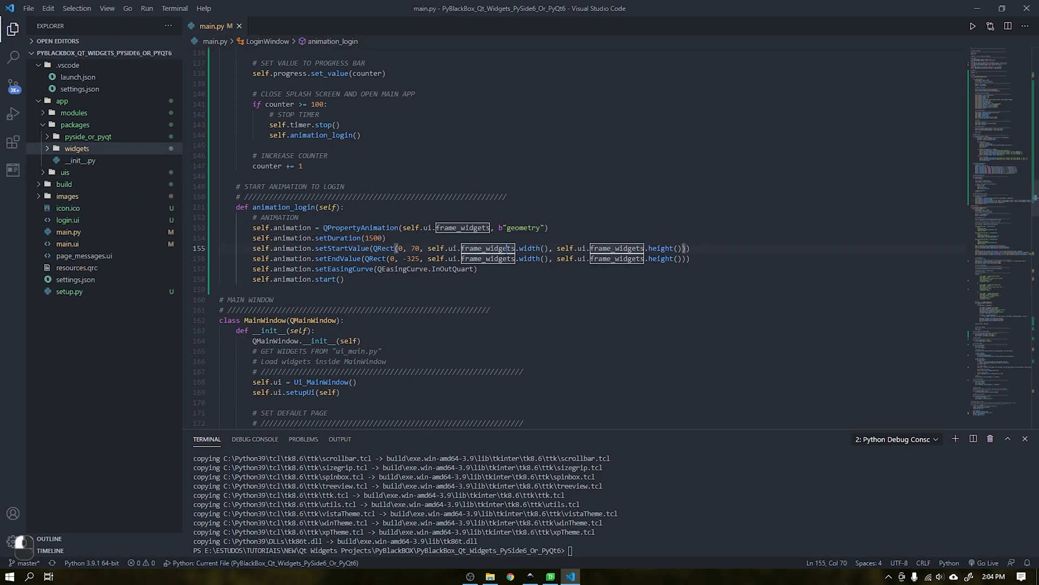
{"action": "key", "text": "F5"}
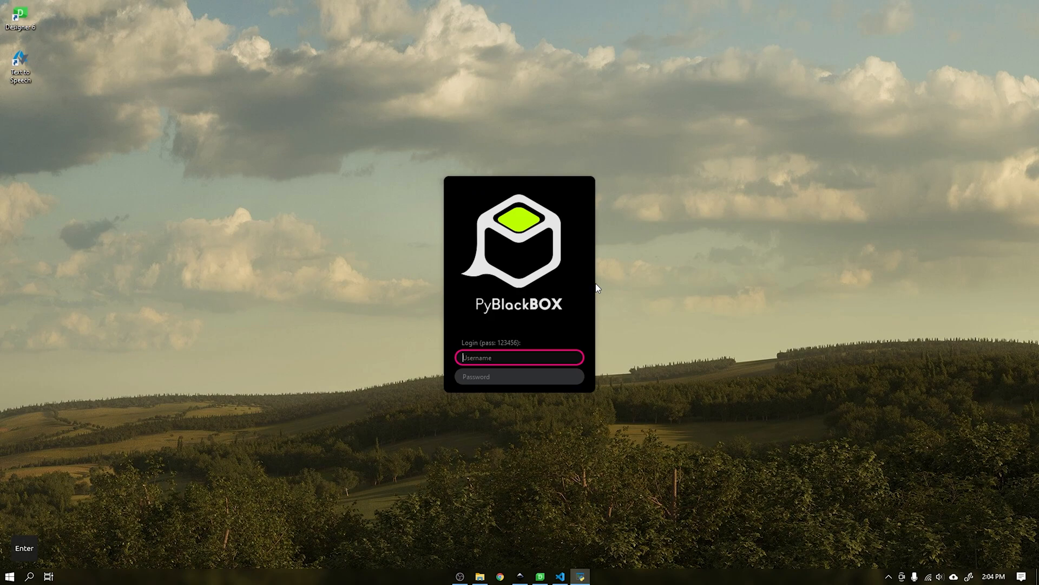
{"action": "mouse_move", "coordinate": [540, 295]}
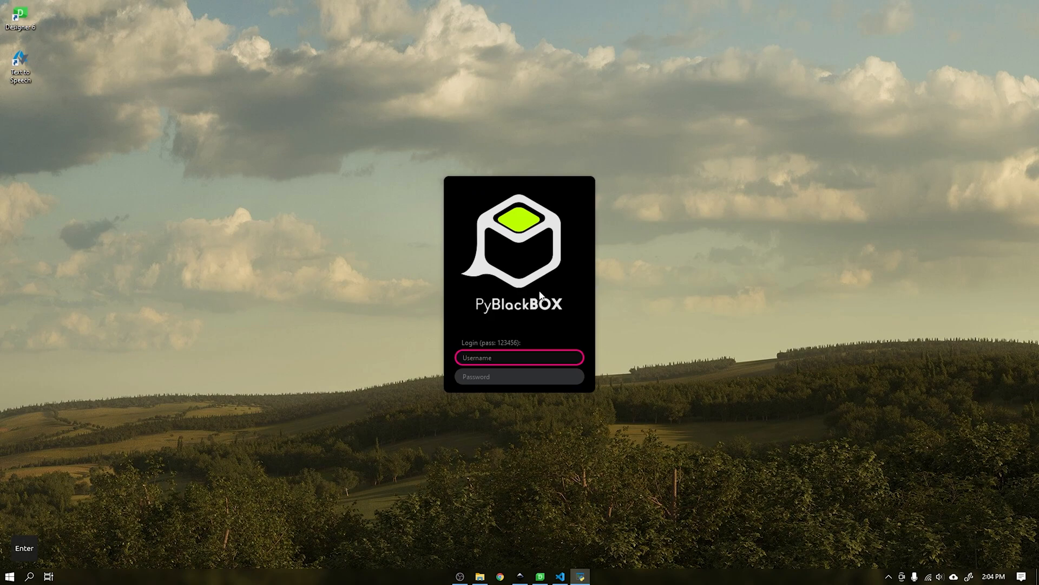
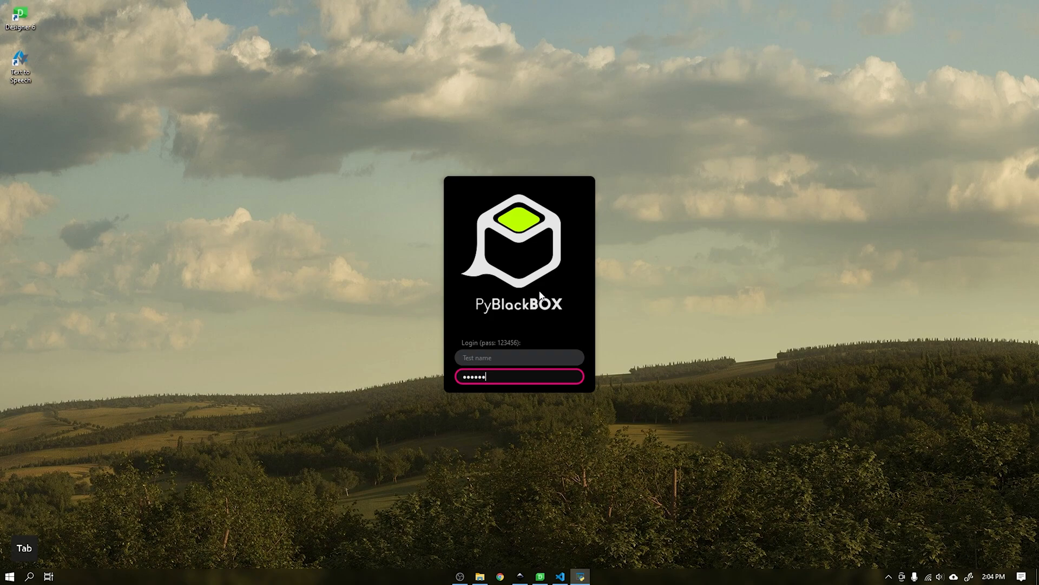
{"action": "key", "text": "Return"}
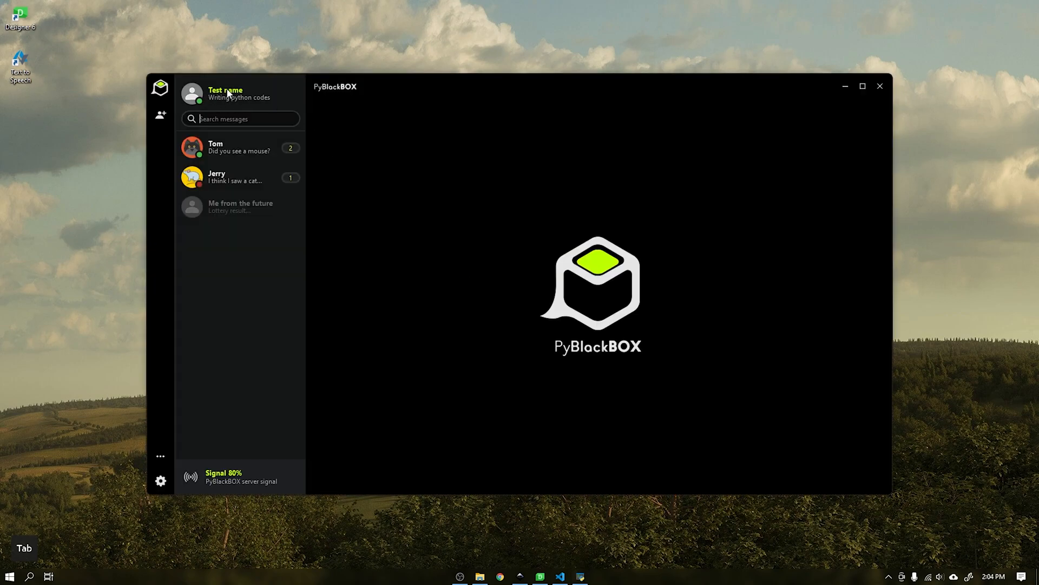
{"action": "mouse_move", "coordinate": [385, 141]}
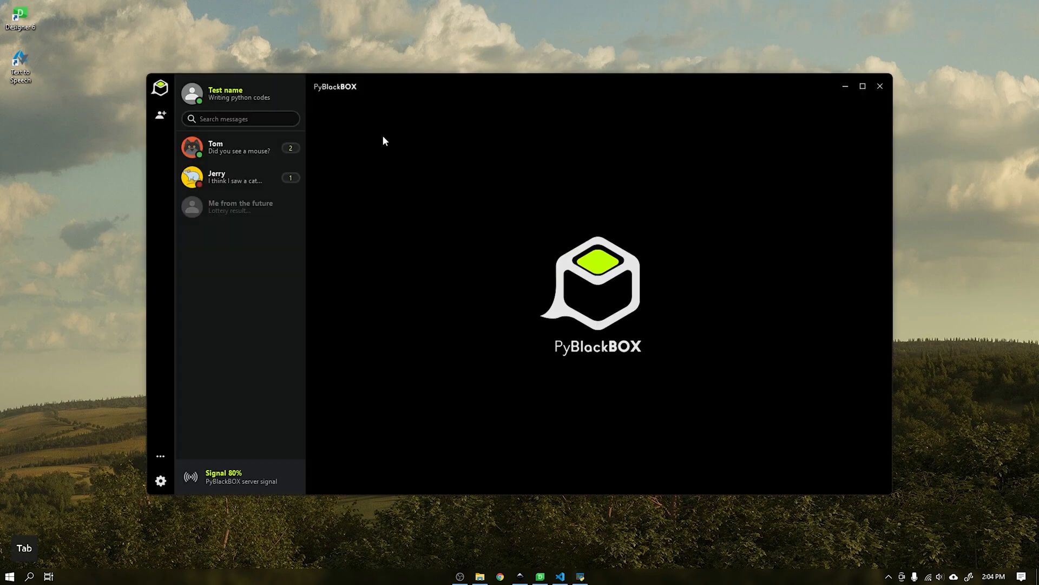
{"action": "left_click", "coordinate": [863, 87]}
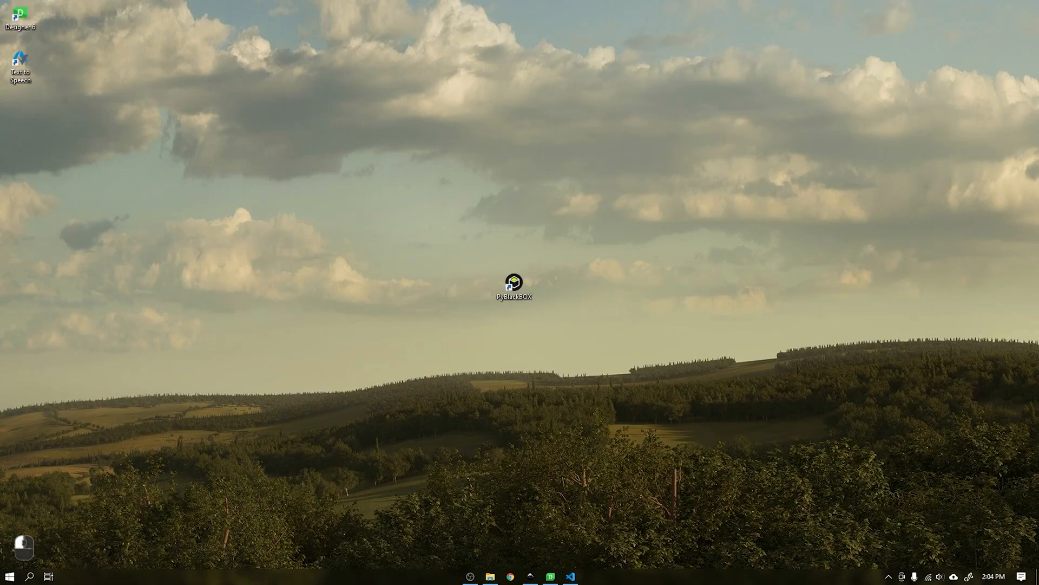
{"action": "mouse_move", "coordinate": [513, 328]}
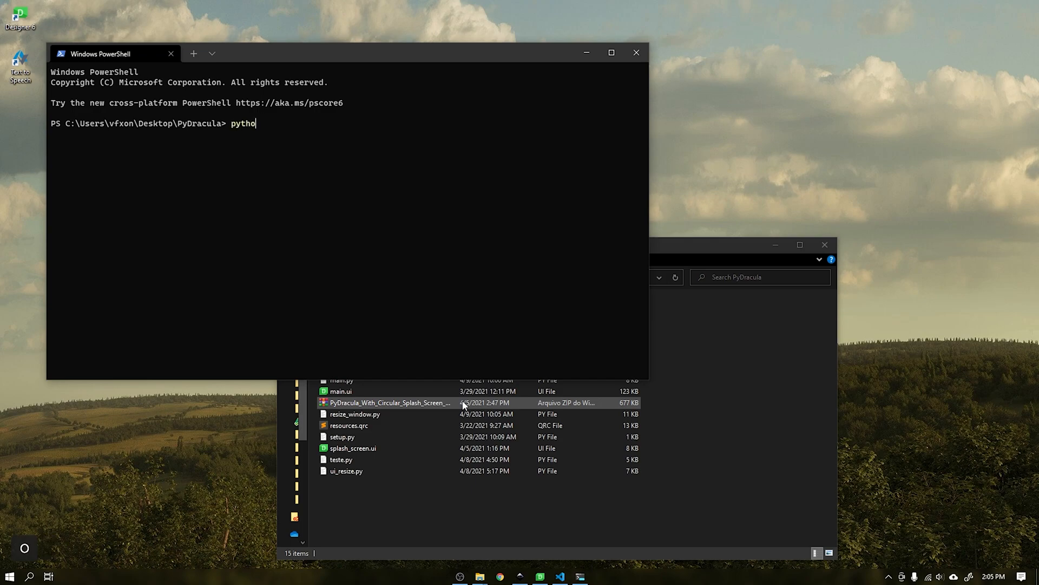
Run python main.py from PowerShell to launch the PyDracula app window.
{"action": "type", "text": "n main.py"}
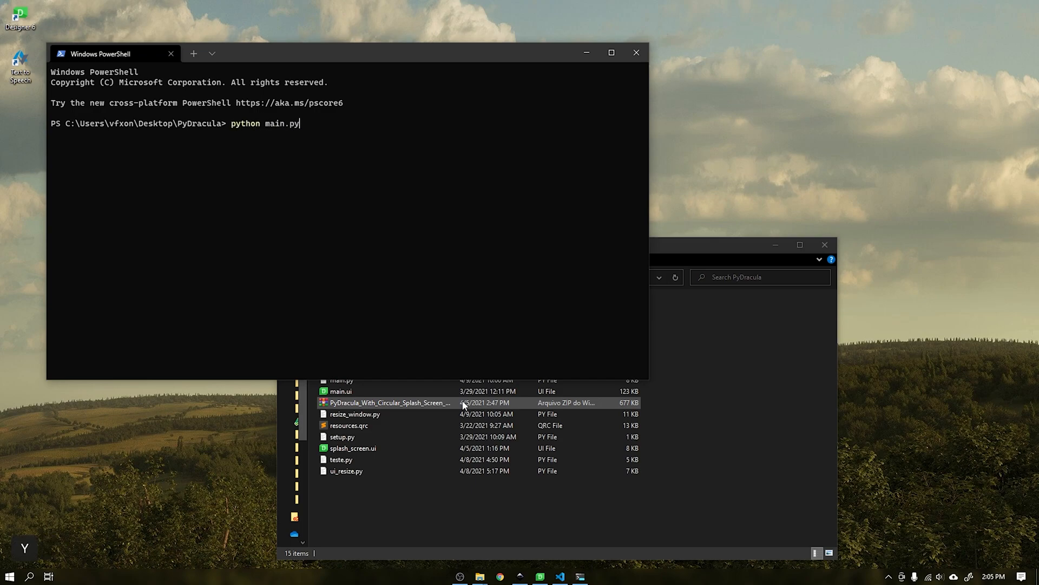
{"action": "key", "text": "Return"}
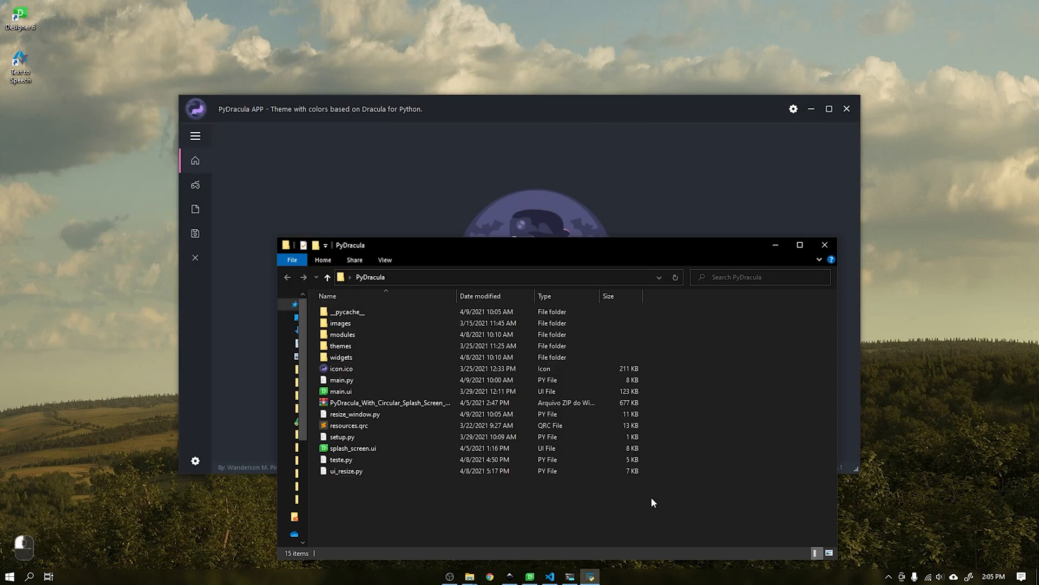
Expand PyDracula's side menu and show the Left Box info panel and the settings gear panel.
{"action": "left_click", "coordinate": [195, 136]}
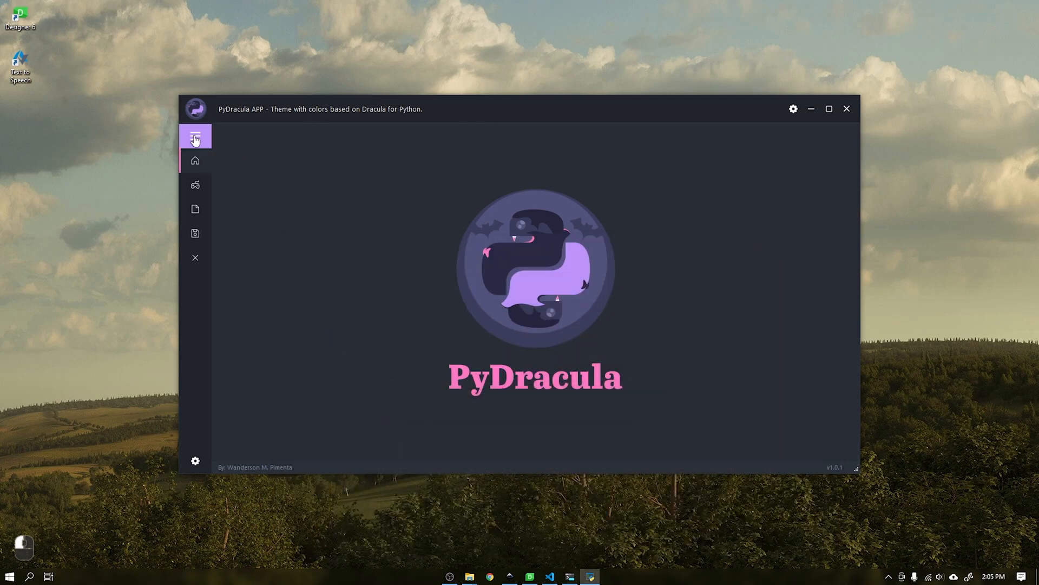
{"action": "left_click", "coordinate": [195, 136]}
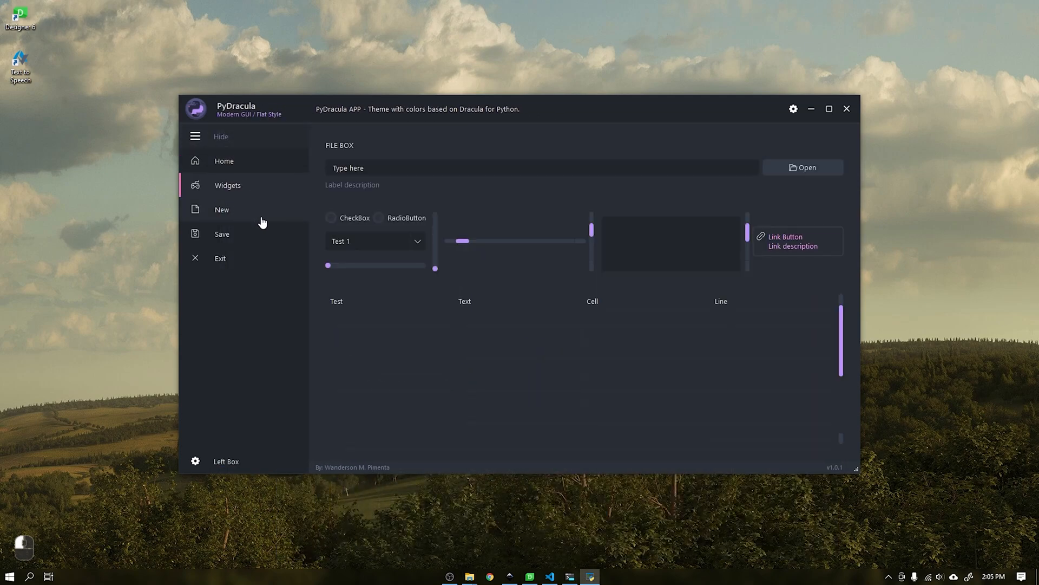
{"action": "left_click", "coordinate": [226, 462]}
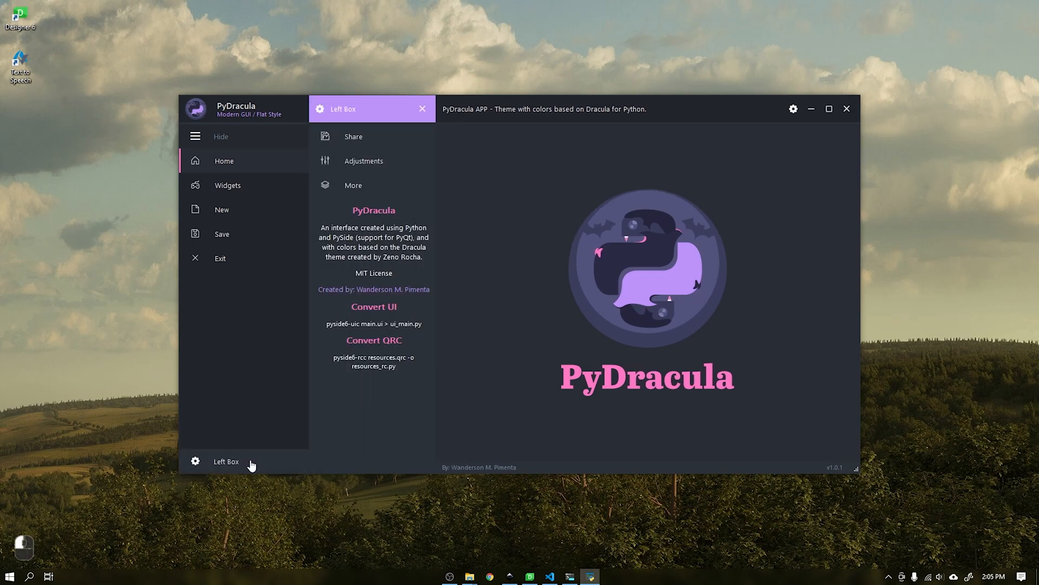
{"action": "left_click", "coordinate": [793, 108]}
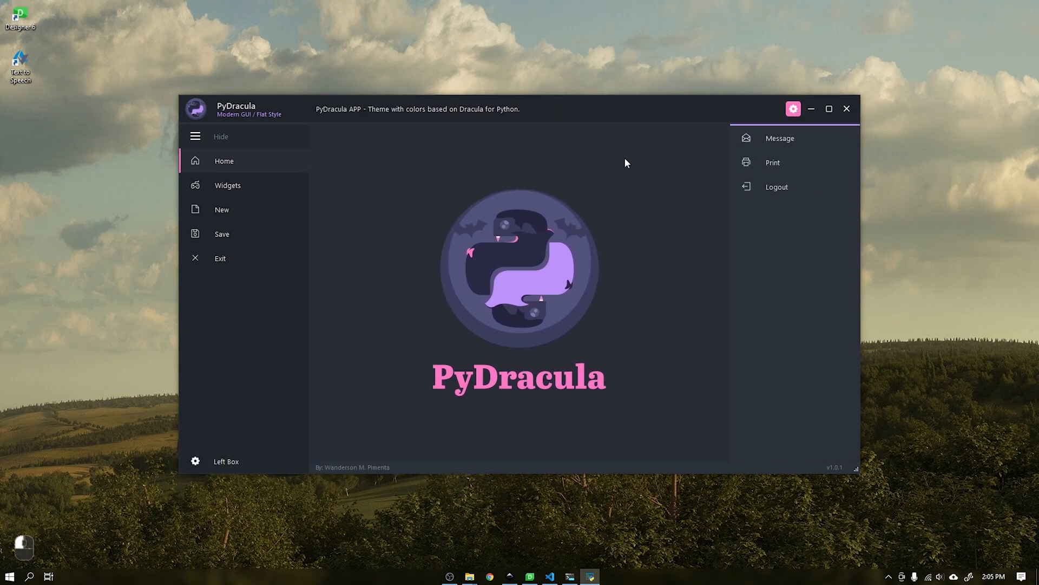
{"action": "left_click", "coordinate": [226, 461]}
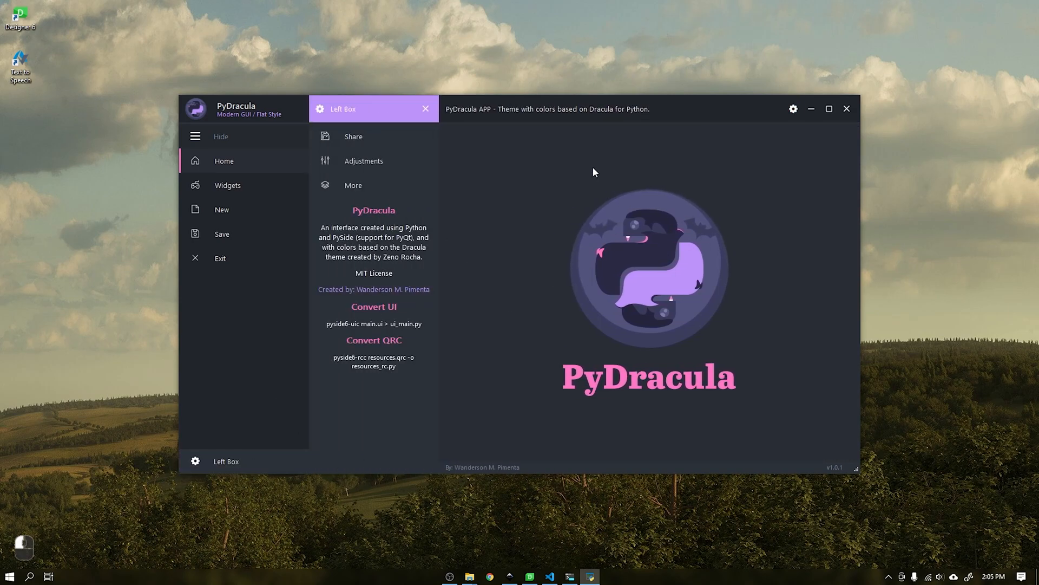
Maximize the PyDracula window, then restore it to normal size on the Home page.
{"action": "left_click", "coordinate": [828, 108]}
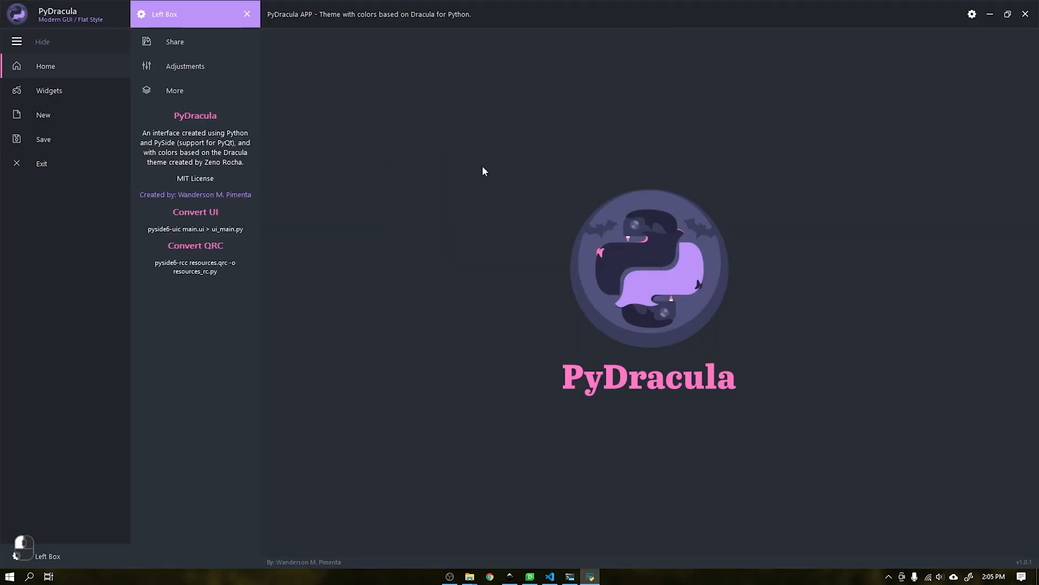
{"action": "left_click", "coordinate": [1007, 14]}
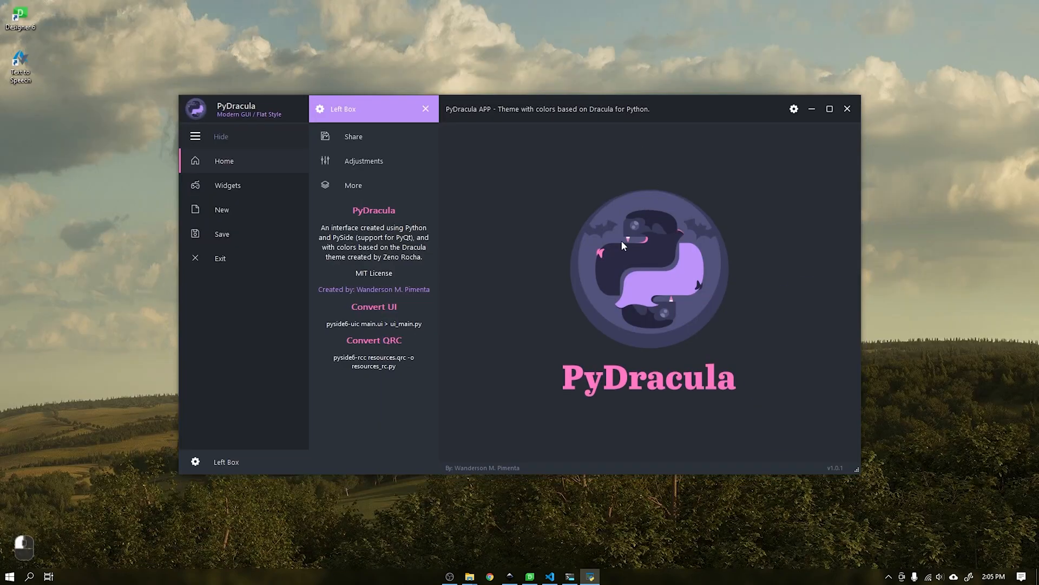
{"action": "mouse_move", "coordinate": [624, 235]}
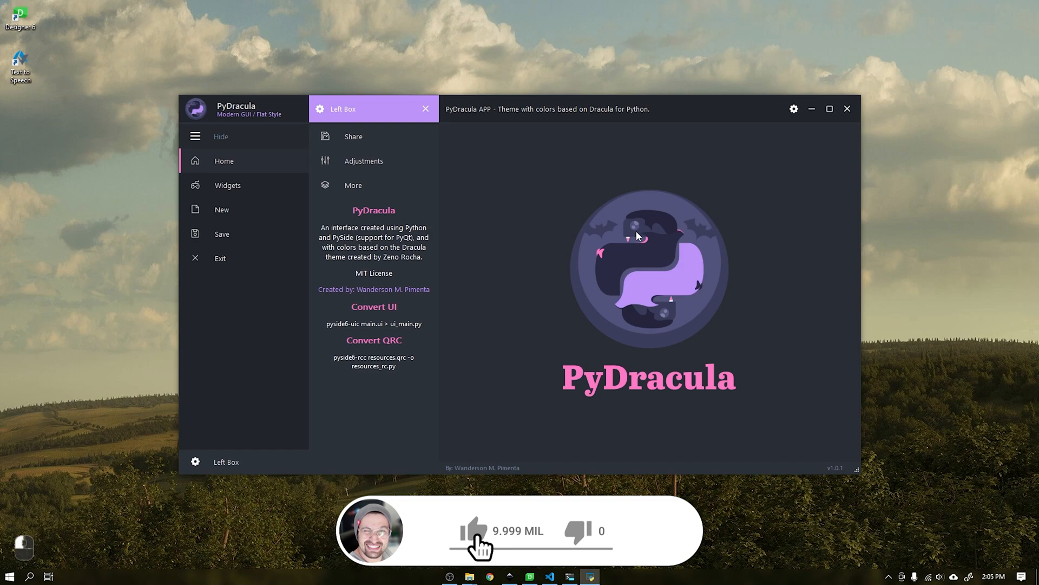
{"action": "left_click", "coordinate": [471, 533]}
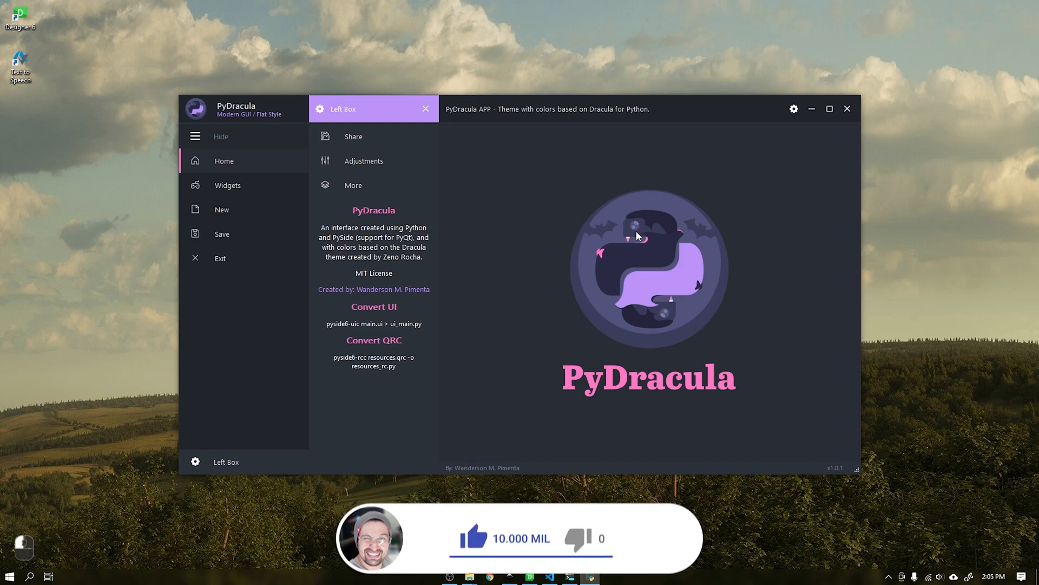